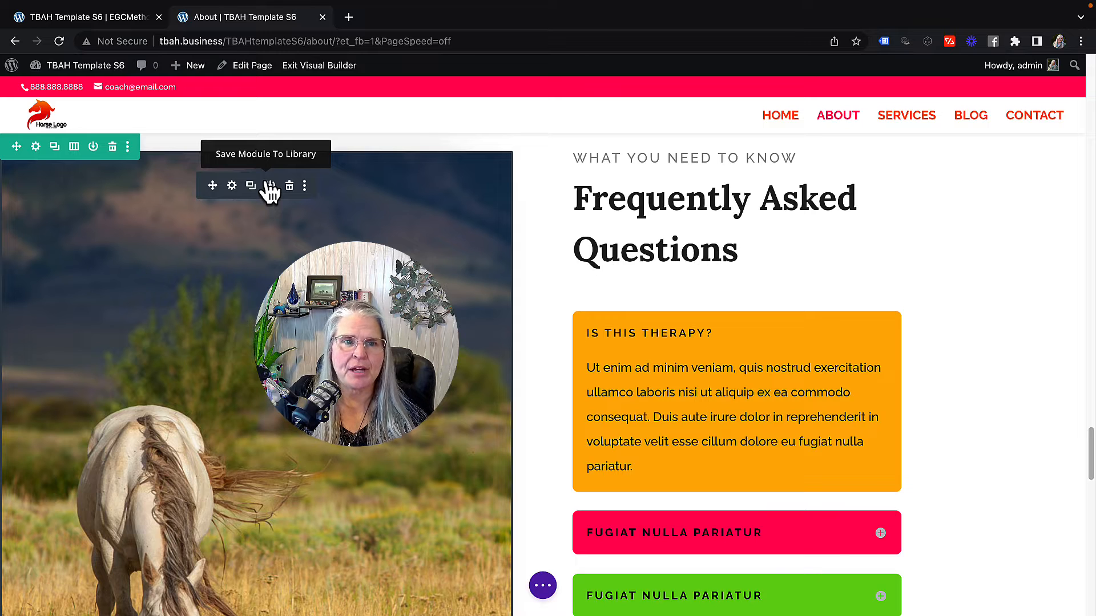
{"action": "mouse_move", "coordinate": [272, 255]}
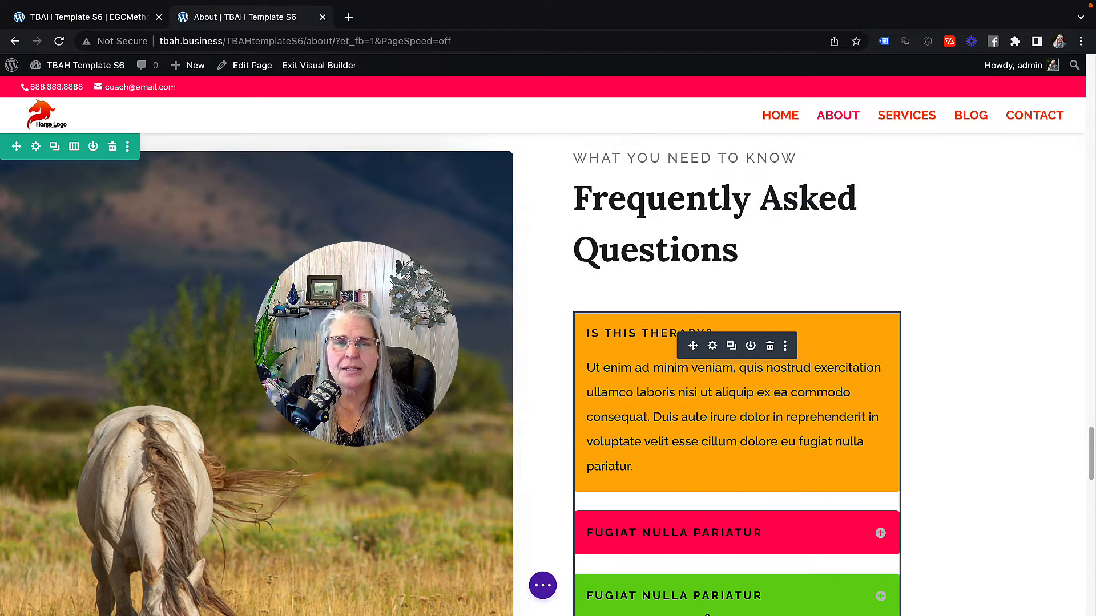
Step: Expand the fourth FAQ item so its answer shows and Is this therapy? collapses
{"action": "scroll", "scroll_direction": "down", "scroll_amount": 3}
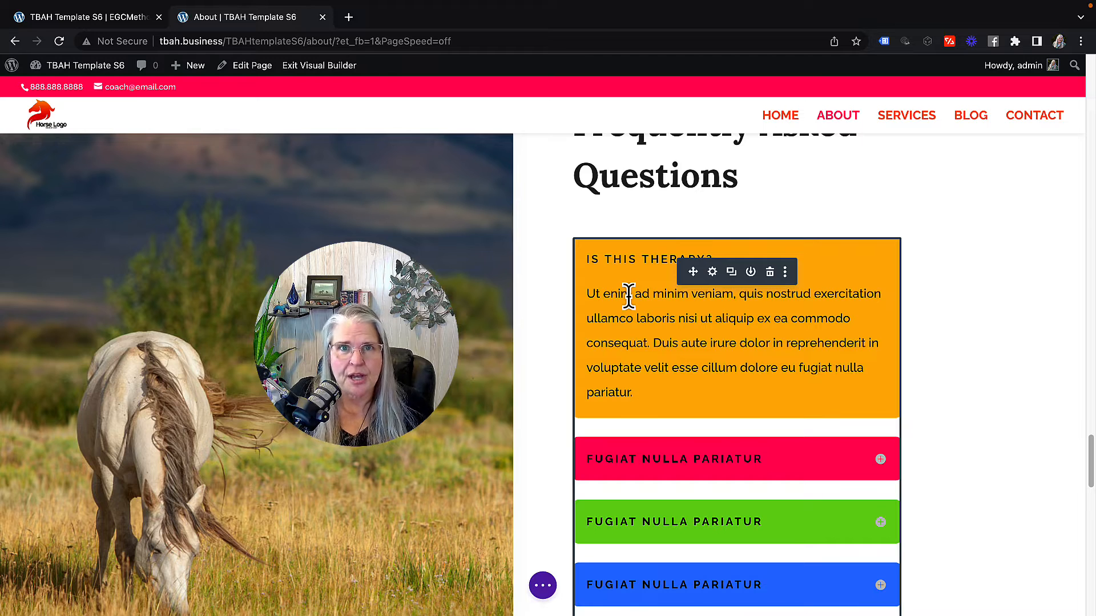
{"action": "mouse_move", "coordinate": [590, 251]}
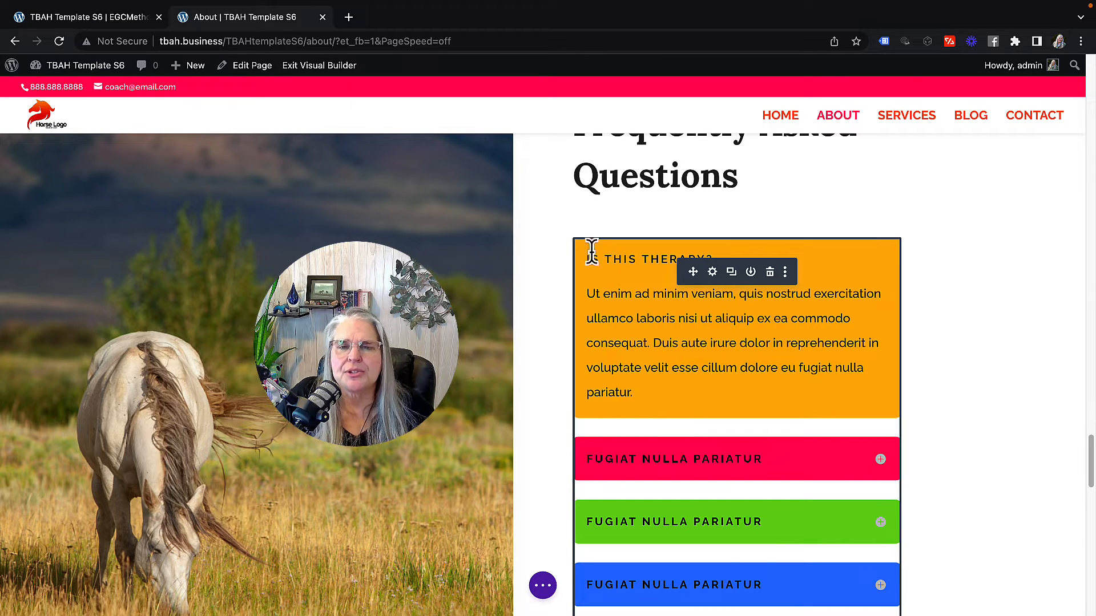
{"action": "mouse_move", "coordinate": [614, 309]}
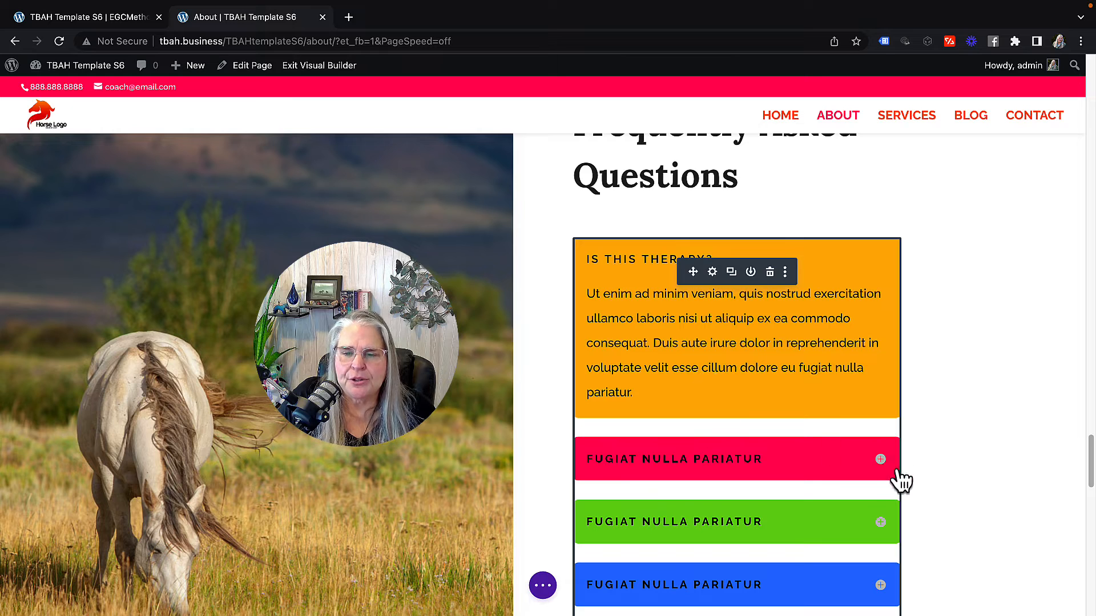
{"action": "left_click", "coordinate": [880, 459]}
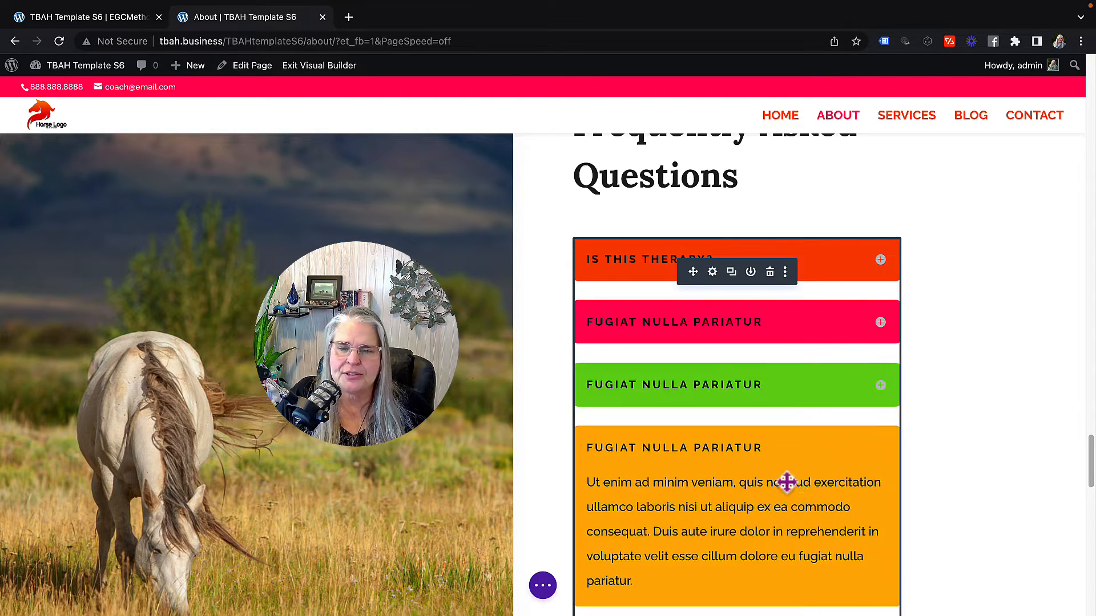
{"action": "mouse_move", "coordinate": [647, 474]}
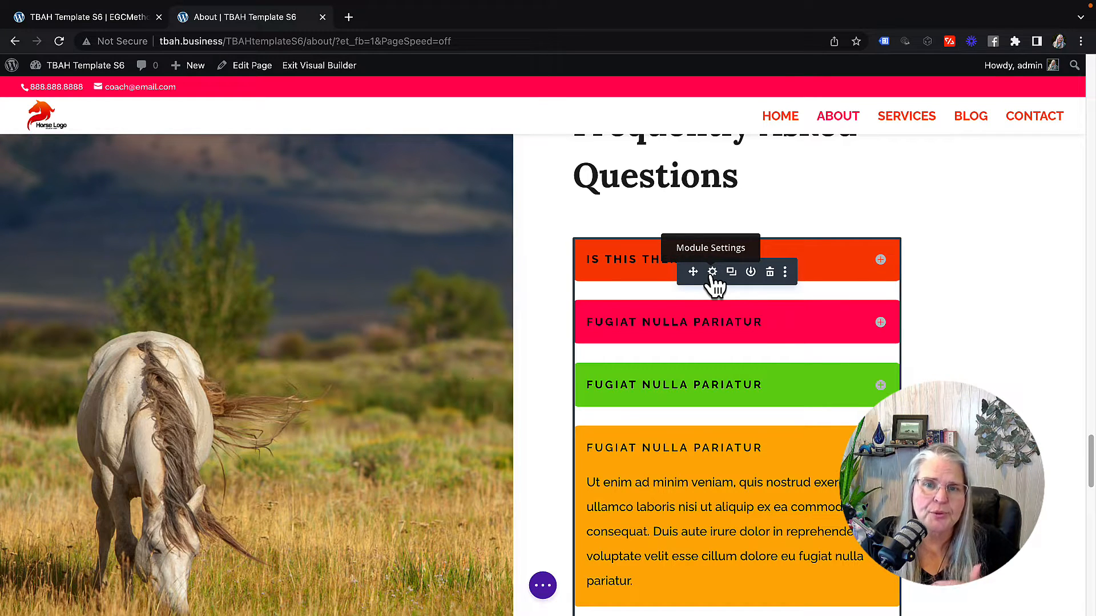
Step: Bring up the FAQ accordion module's settings listing its five question items
{"action": "left_click", "coordinate": [711, 271]}
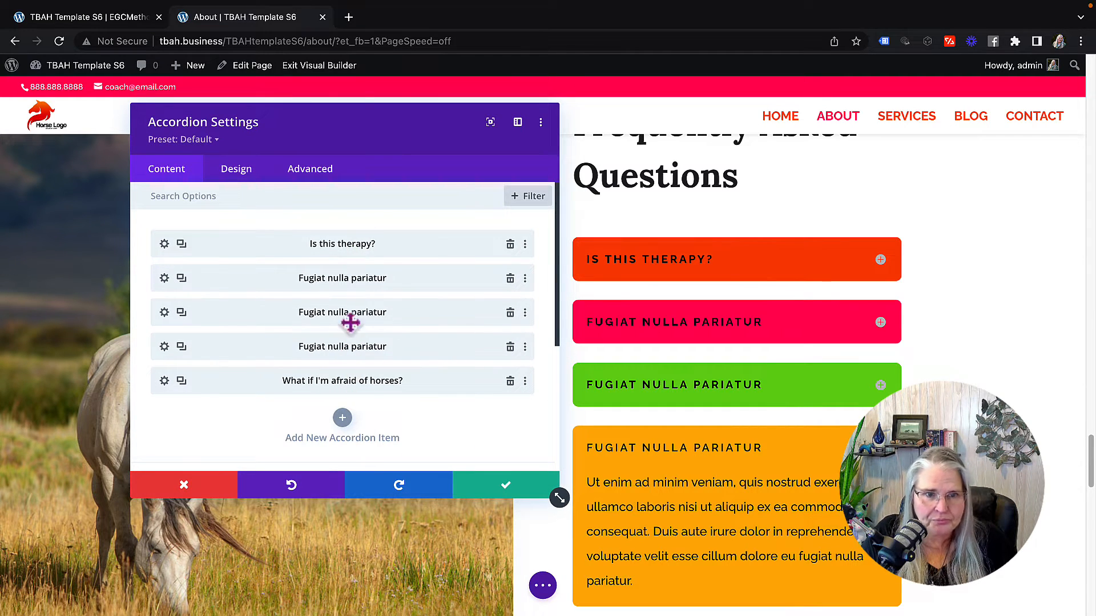
{"action": "mouse_move", "coordinate": [732, 290]}
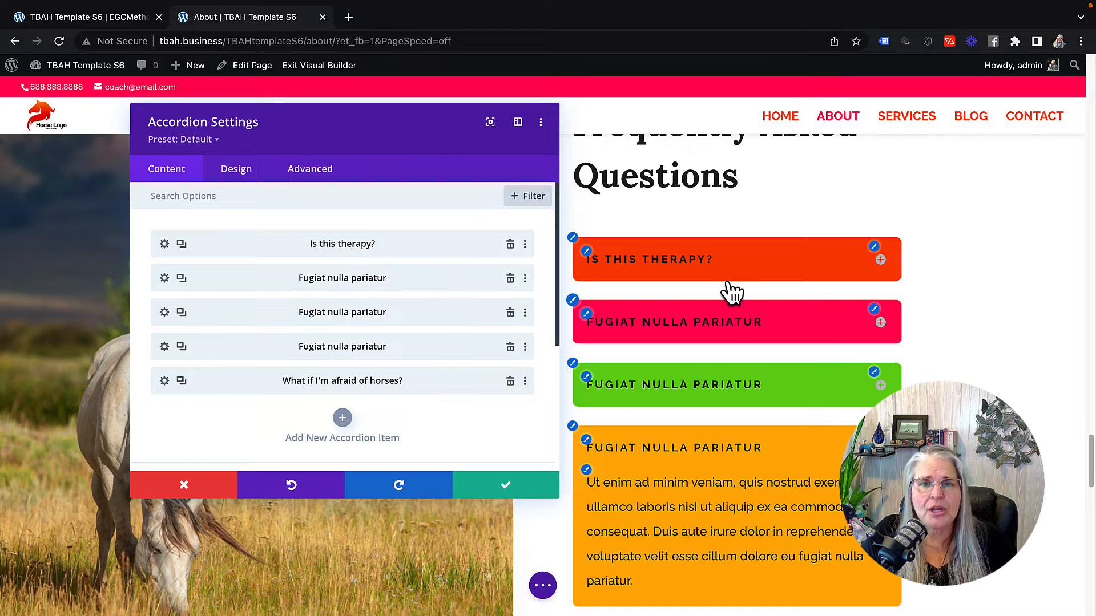
{"action": "mouse_move", "coordinate": [762, 482]}
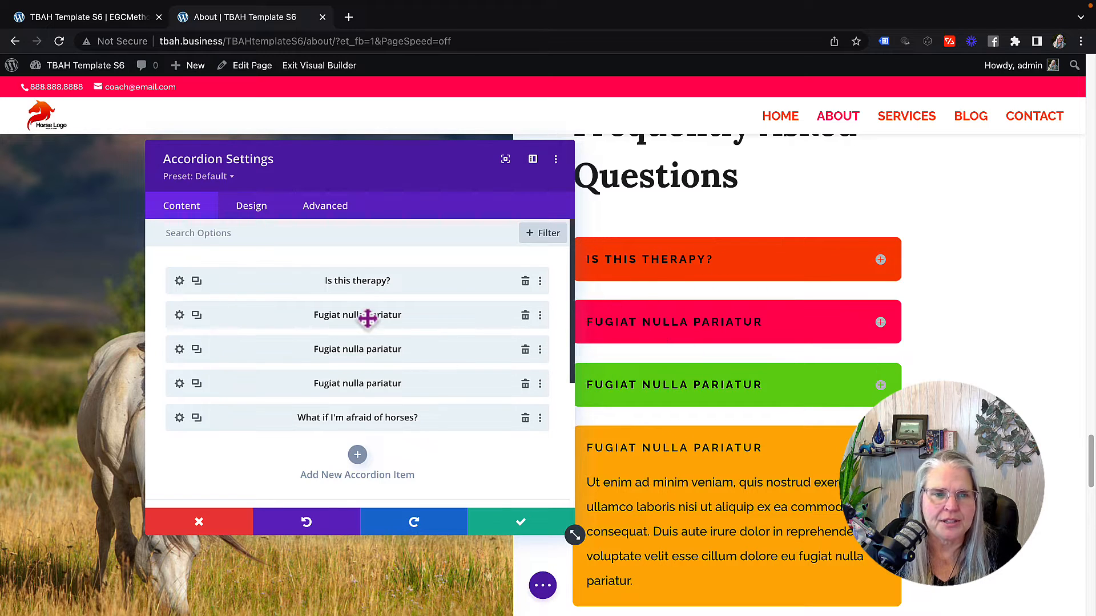
{"action": "mouse_move", "coordinate": [717, 388]}
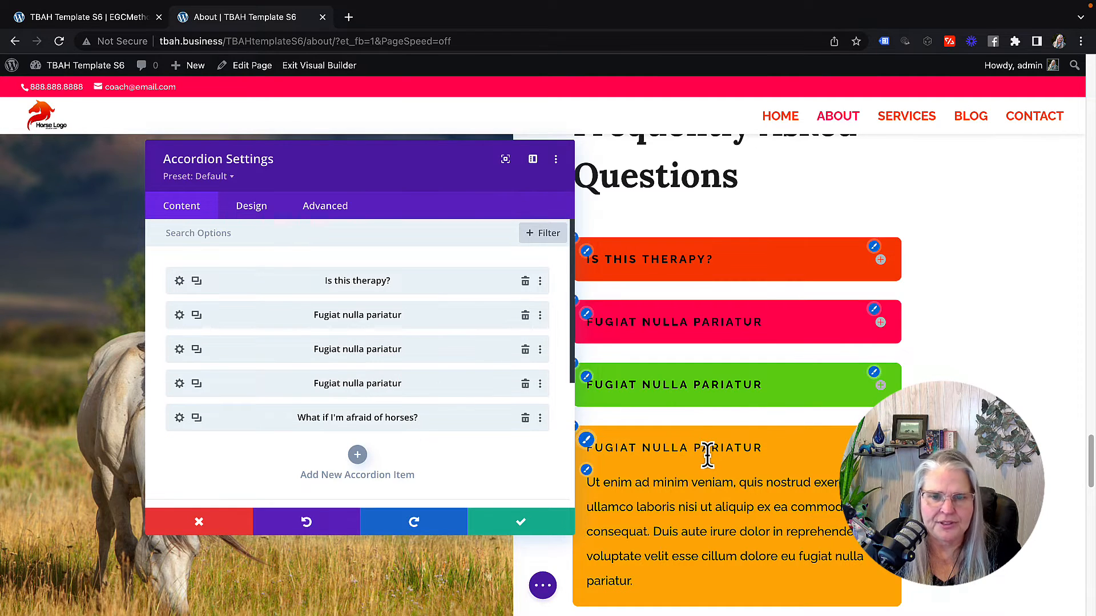
{"action": "scroll", "scroll_direction": "down", "scroll_amount": 3}
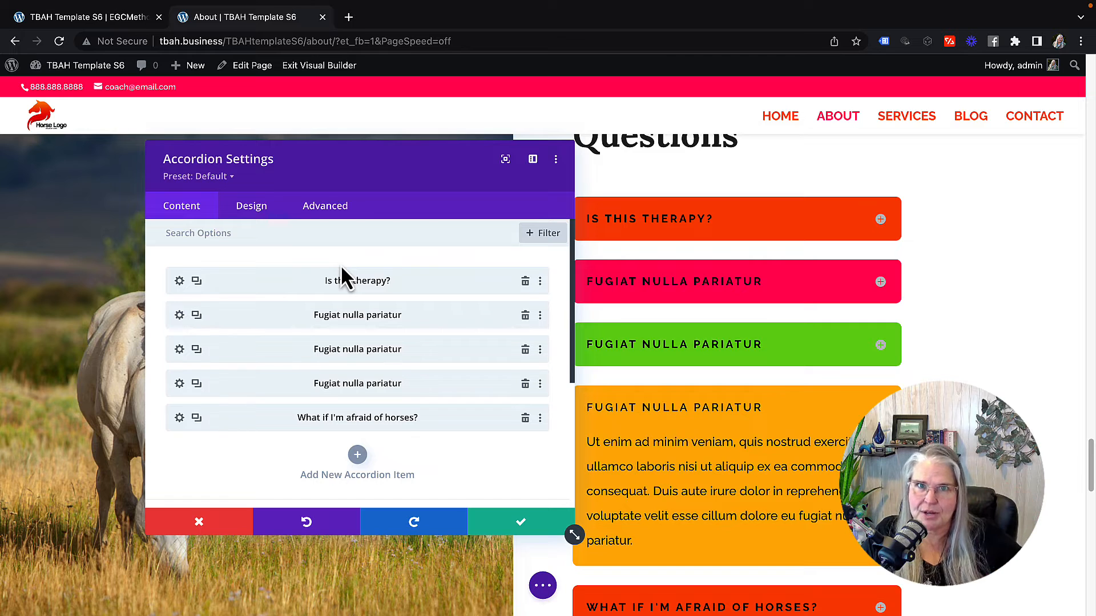
{"action": "mouse_move", "coordinate": [234, 408]}
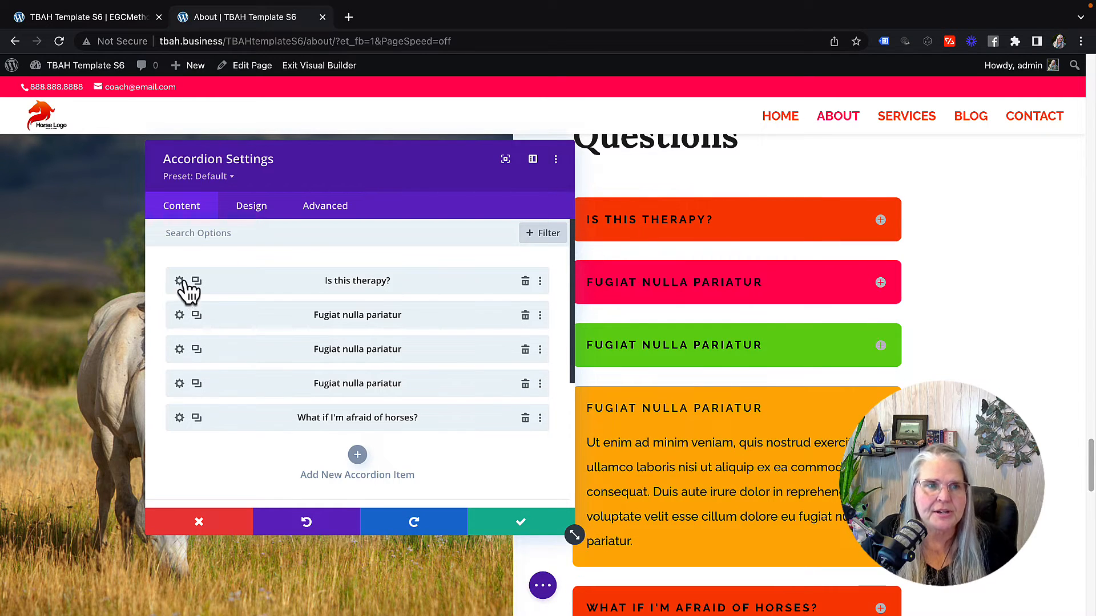
Step: Set the Is this therapy? body to 'This is therapy, just not the therapy you're used to!'
{"action": "left_click", "coordinate": [179, 281]}
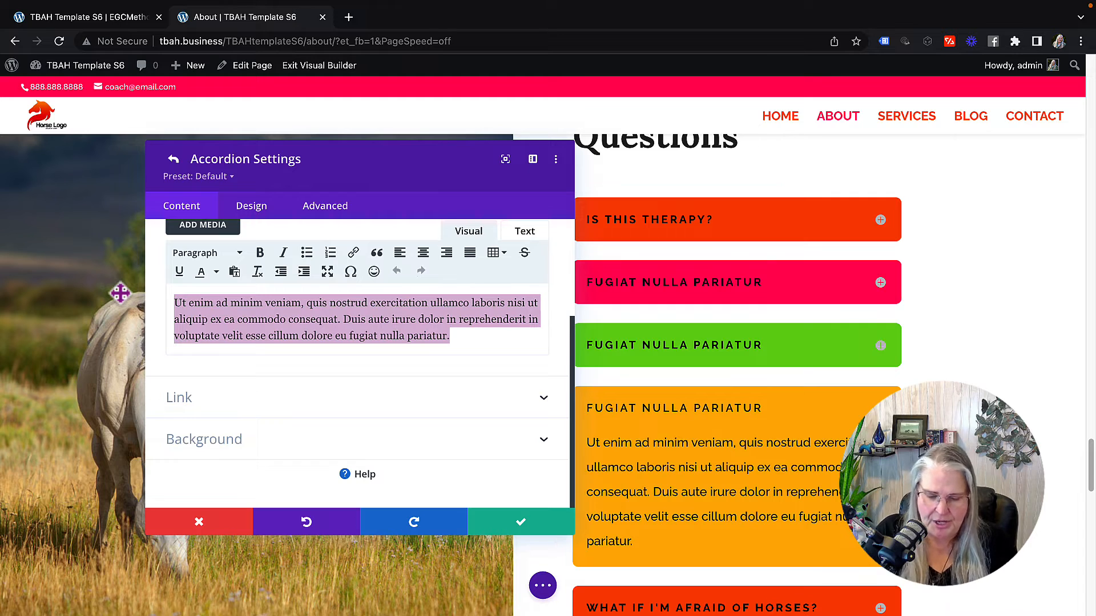
{"action": "type", "text": "T"}
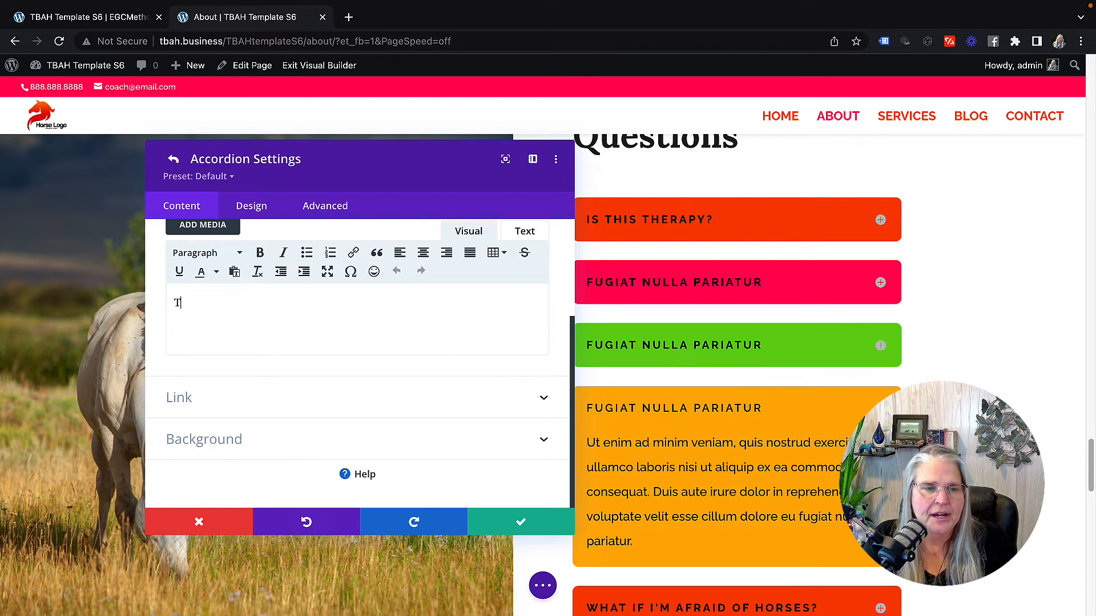
{"action": "type", "text": "his is therapy, just no"}
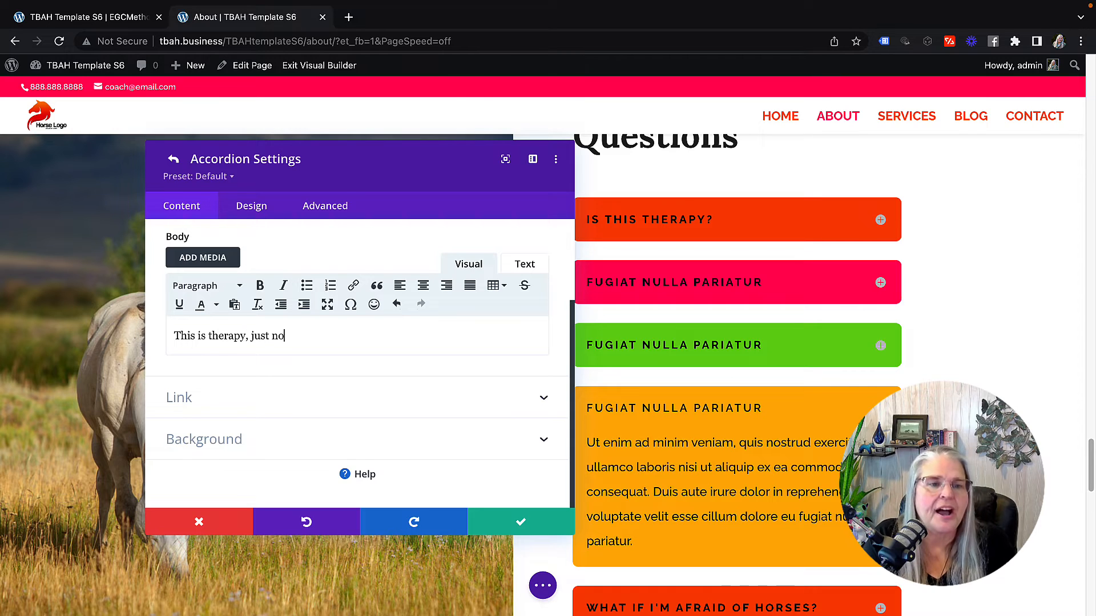
{"action": "type", "text": "t the therapy yo"}
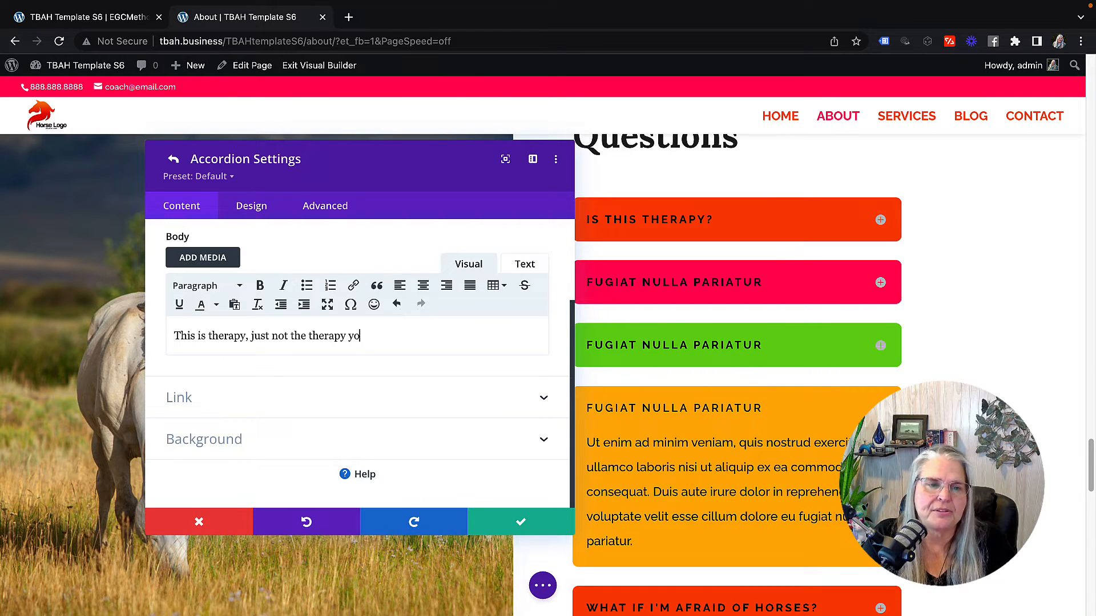
{"action": "type", "text": "u're used to"}
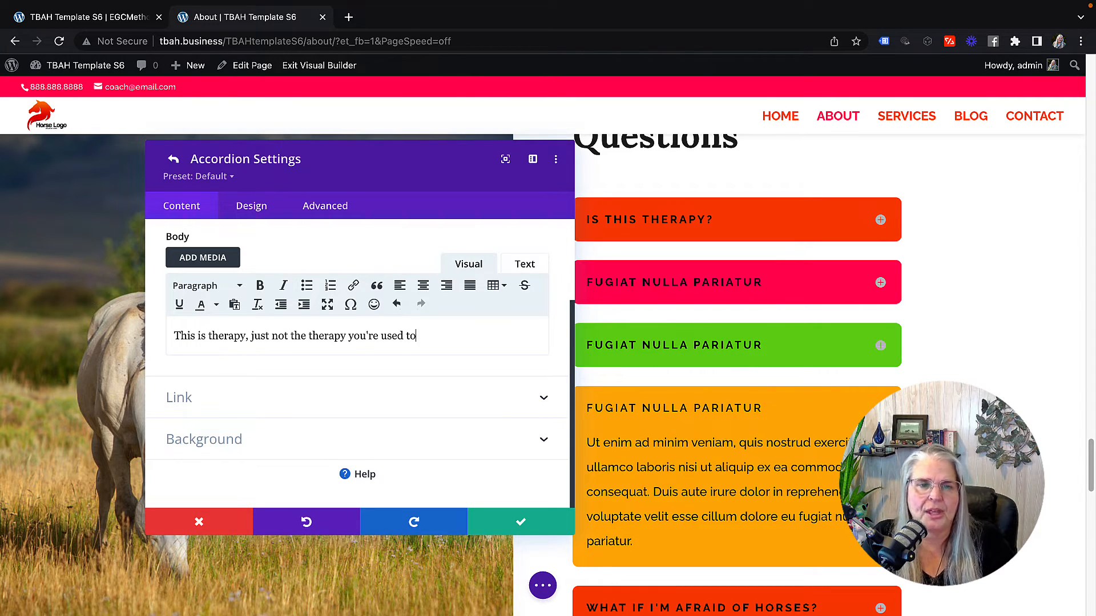
{"action": "type", "text": "!"}
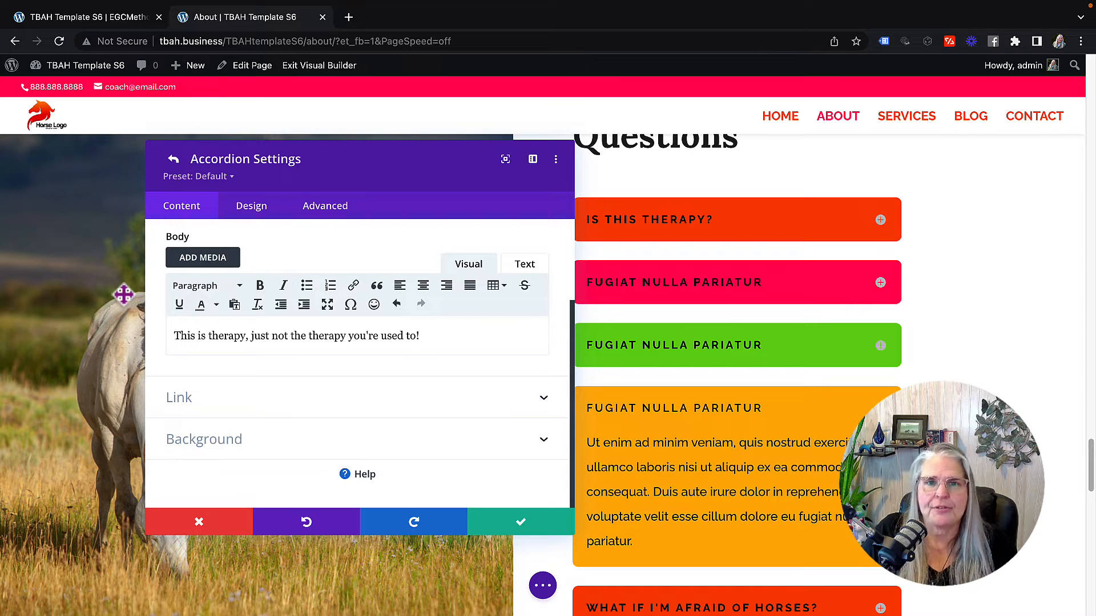
{"action": "mouse_move", "coordinate": [275, 419]}
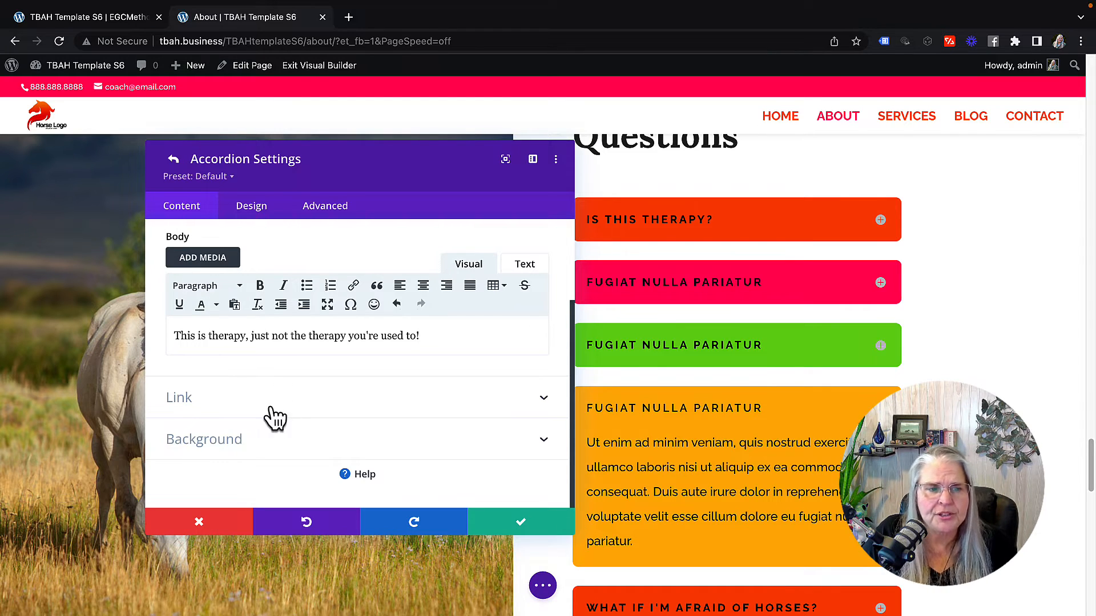
{"action": "mouse_move", "coordinate": [181, 408]}
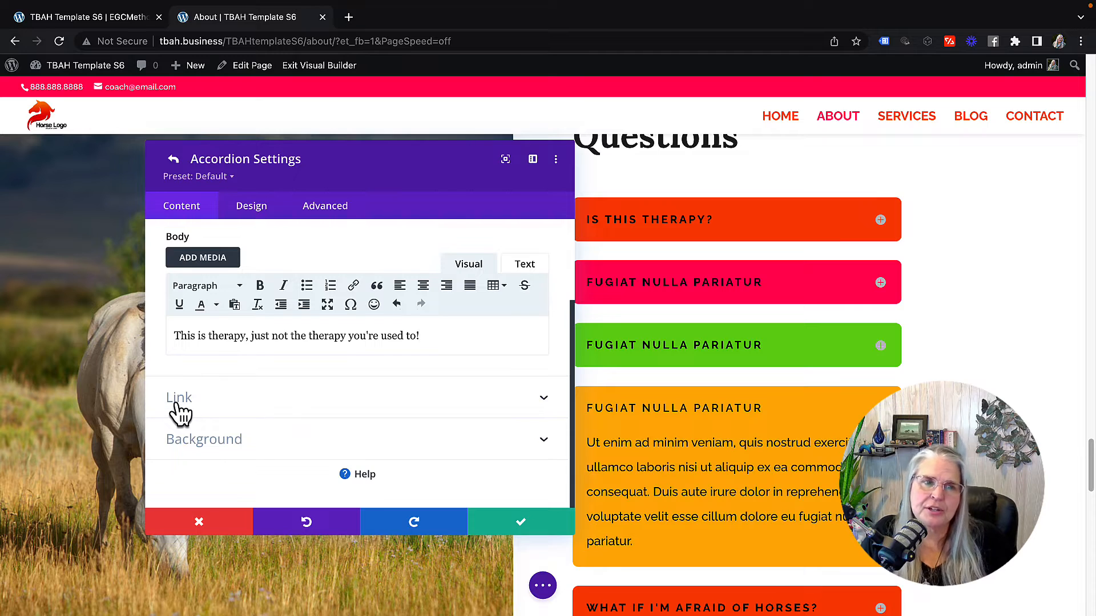
Step: Show the item's Design options with the Toggle open and closed background colours
{"action": "left_click", "coordinate": [251, 205]}
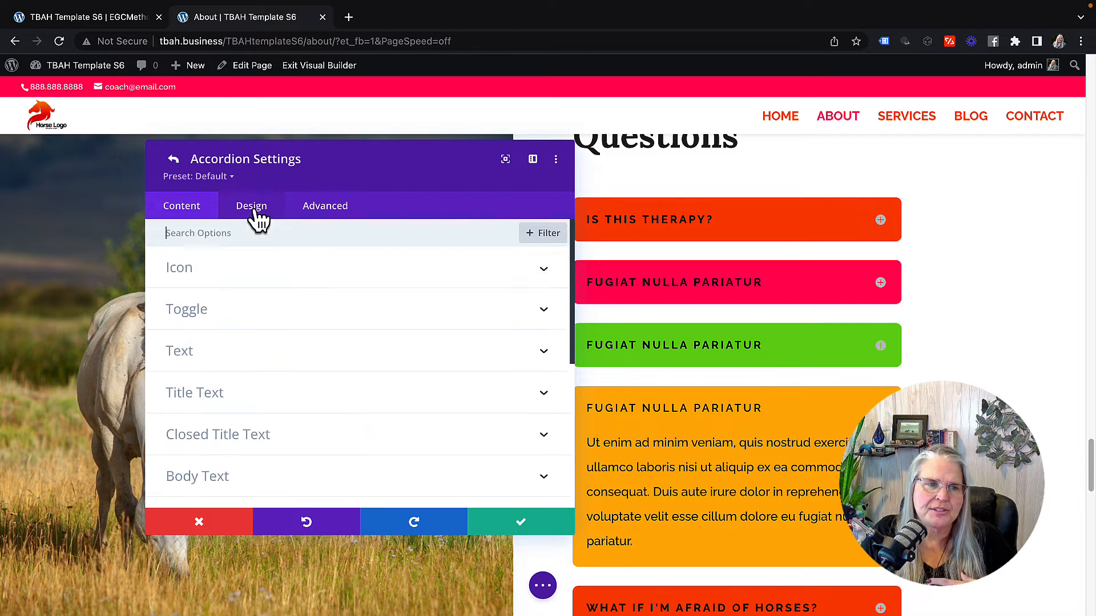
{"action": "left_click", "coordinate": [252, 205]}
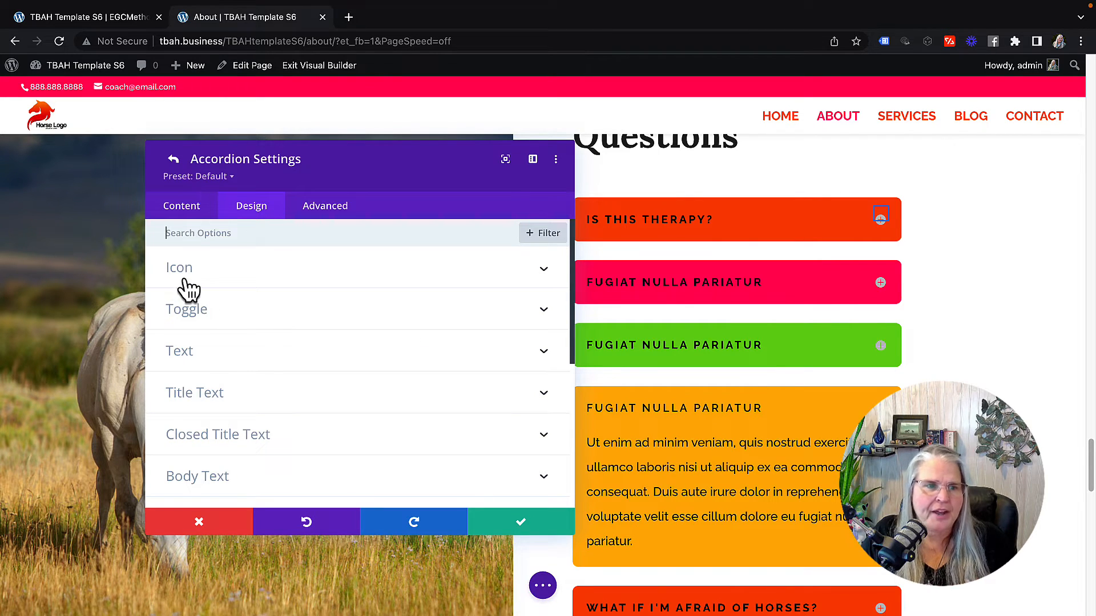
{"action": "left_click", "coordinate": [186, 309]}
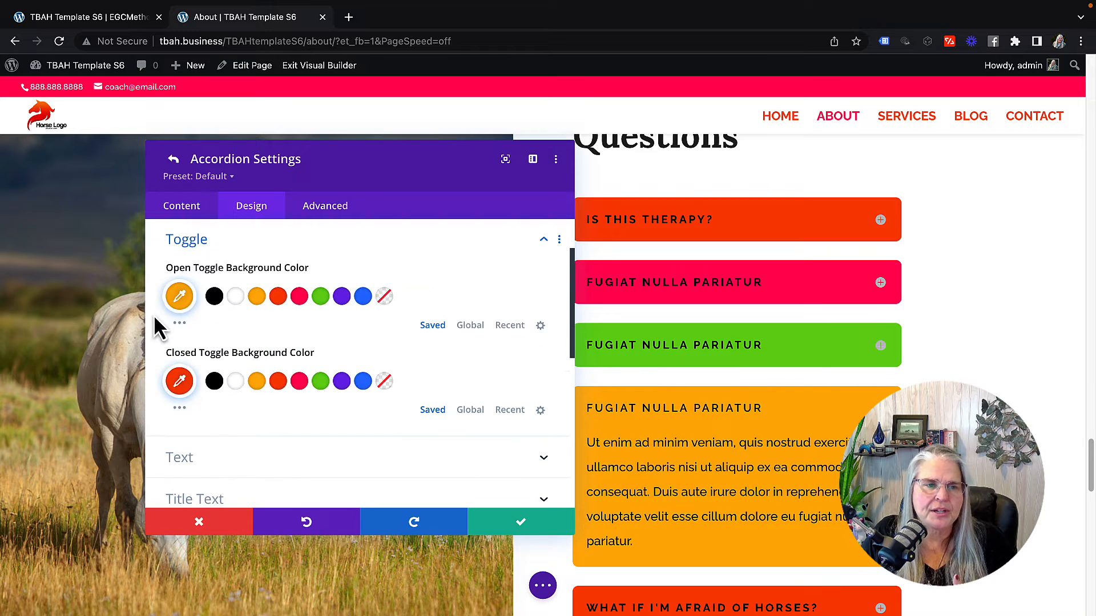
{"action": "mouse_move", "coordinate": [179, 294]}
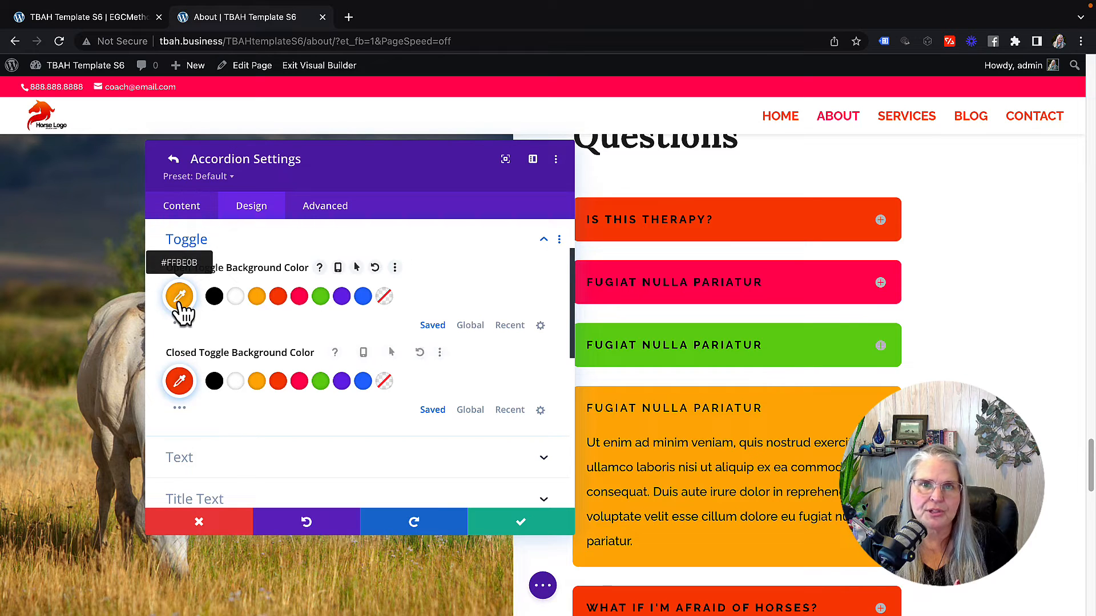
{"action": "mouse_move", "coordinate": [225, 437]}
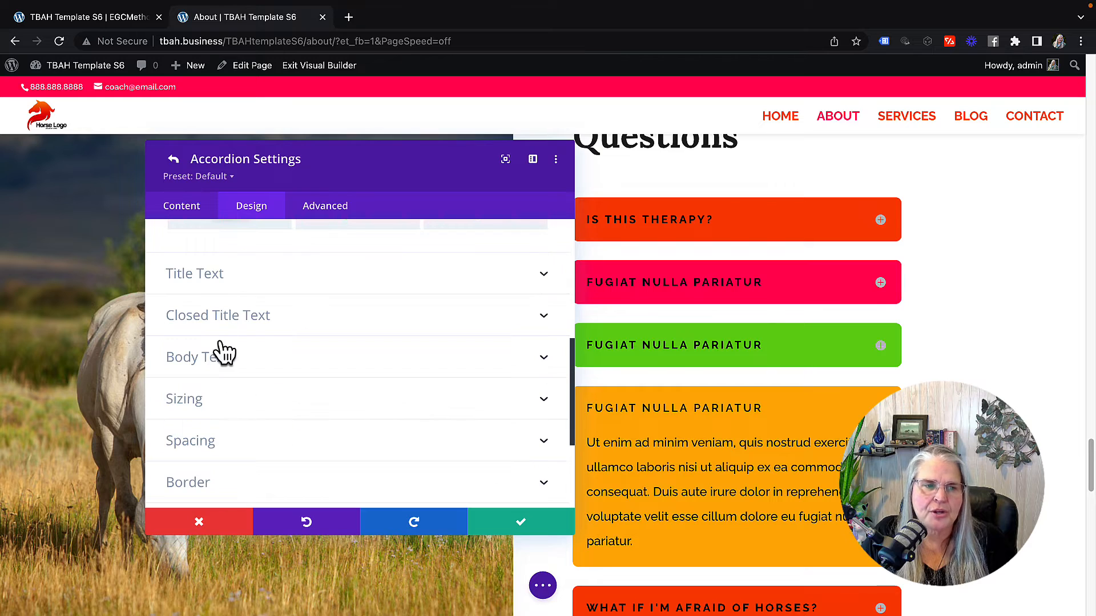
{"action": "mouse_move", "coordinate": [217, 326]}
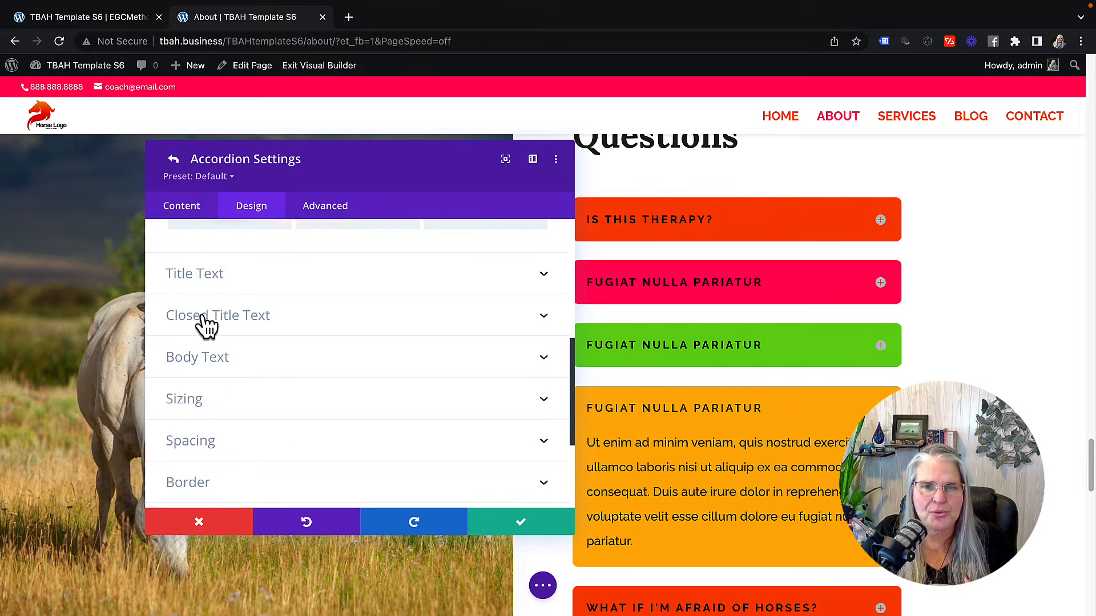
{"action": "mouse_move", "coordinate": [223, 335]}
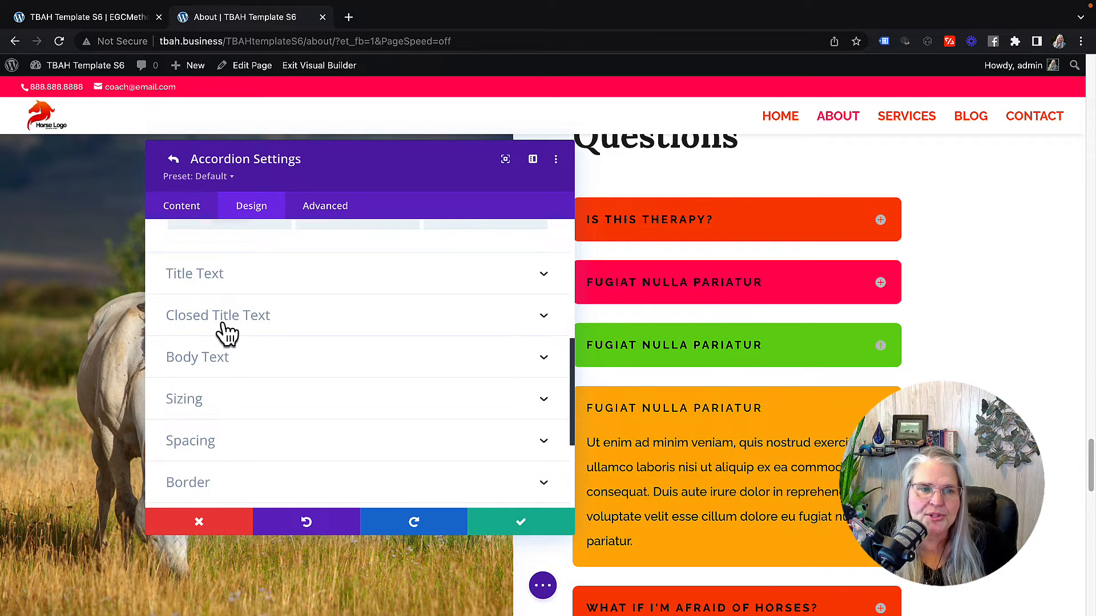
{"action": "mouse_move", "coordinate": [222, 286]}
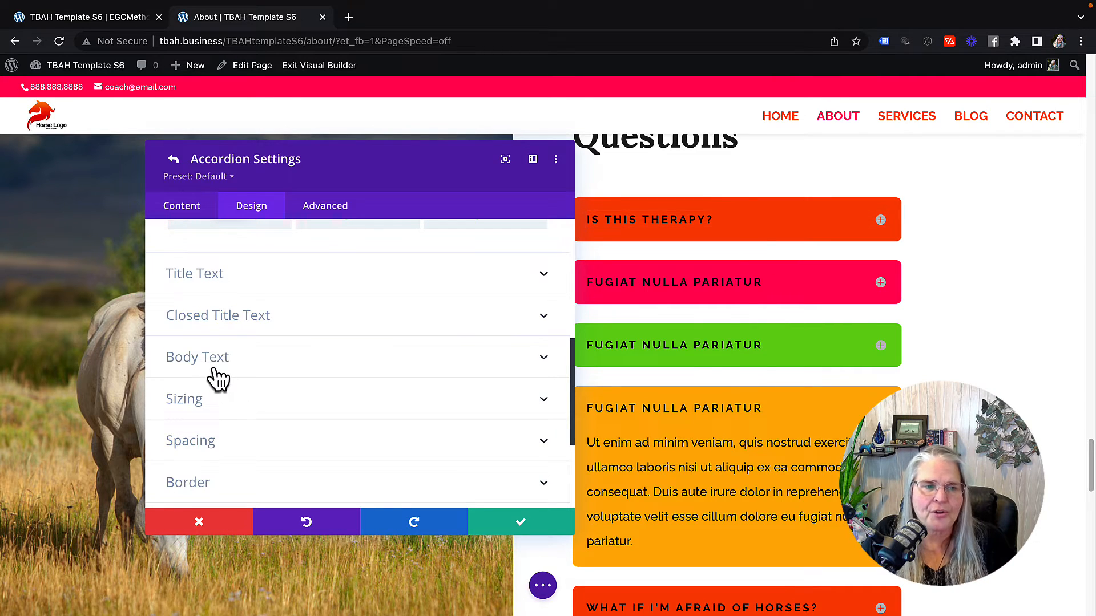
{"action": "scroll", "scroll_direction": "down", "scroll_amount": 3}
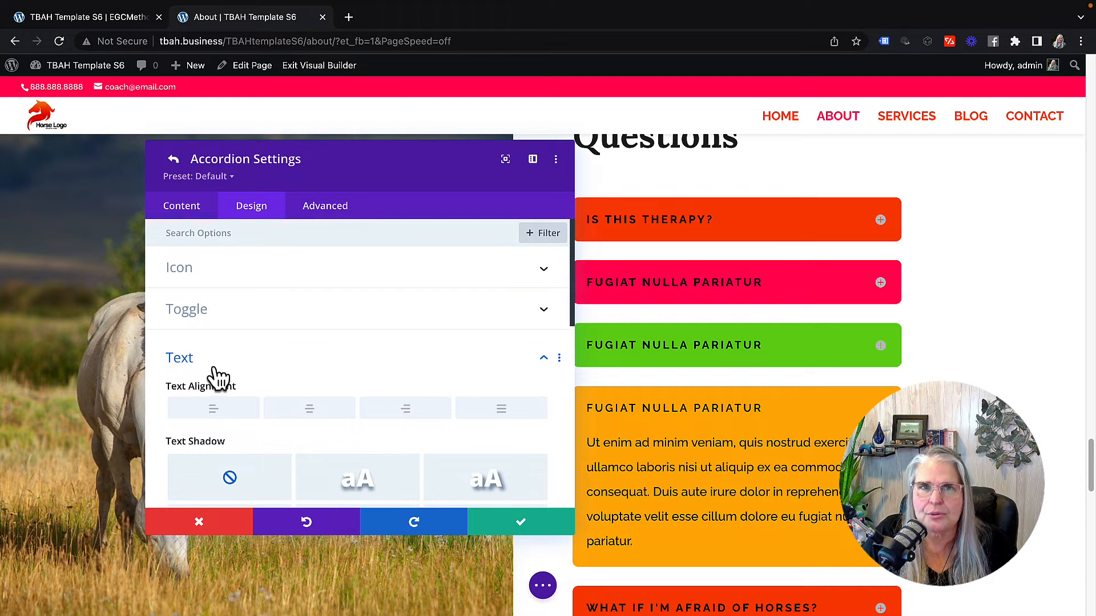
Step: Show the accordion's Content options with its Link and Background colour groups expanded
{"action": "left_click", "coordinate": [181, 205]}
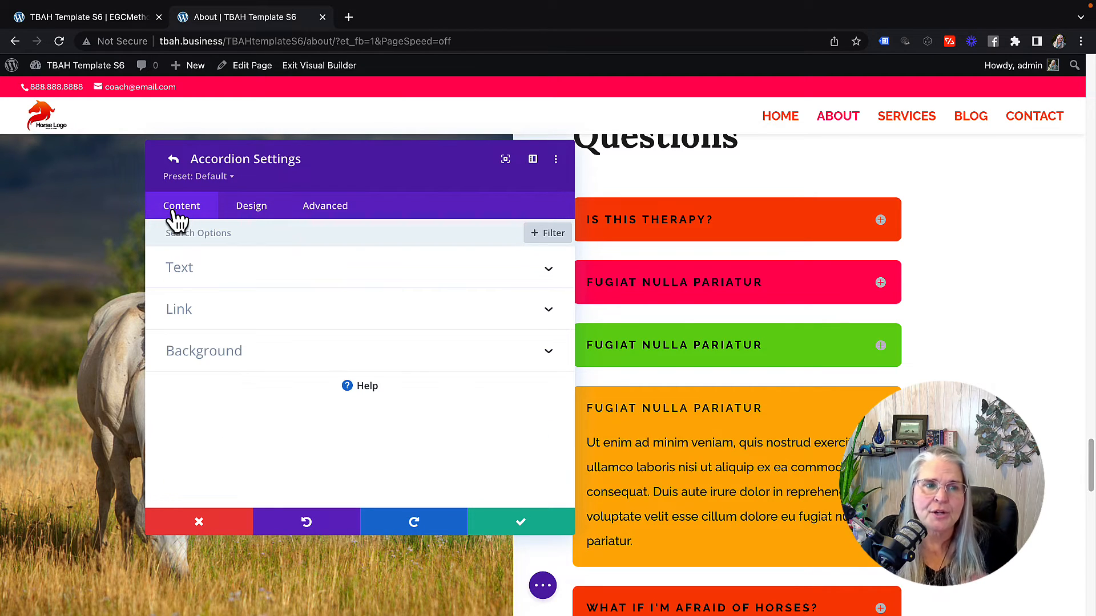
{"action": "mouse_move", "coordinate": [698, 219]}
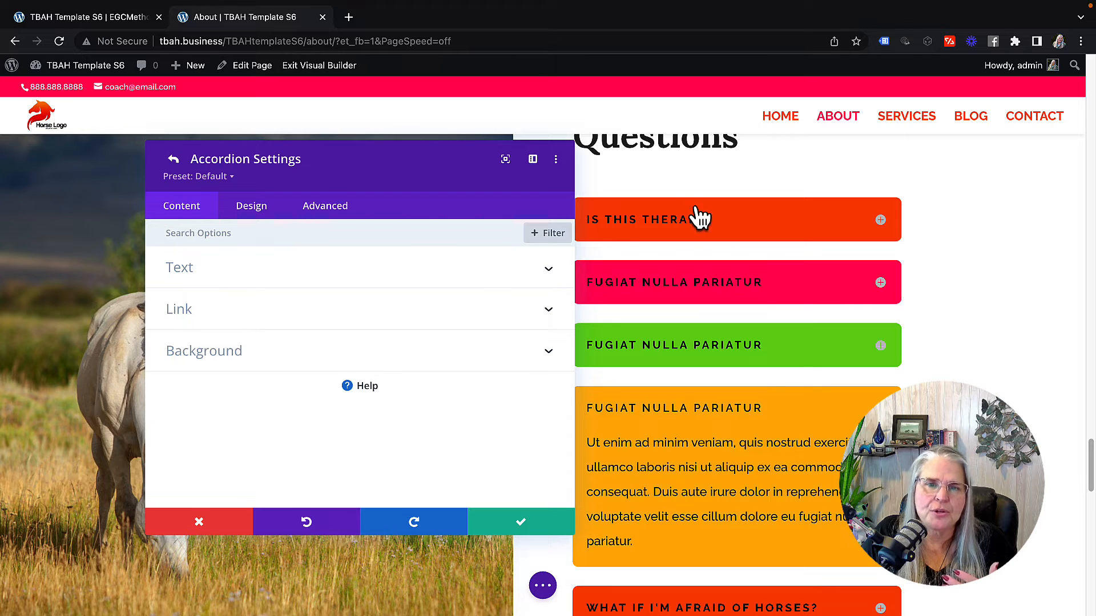
{"action": "mouse_move", "coordinate": [563, 319]}
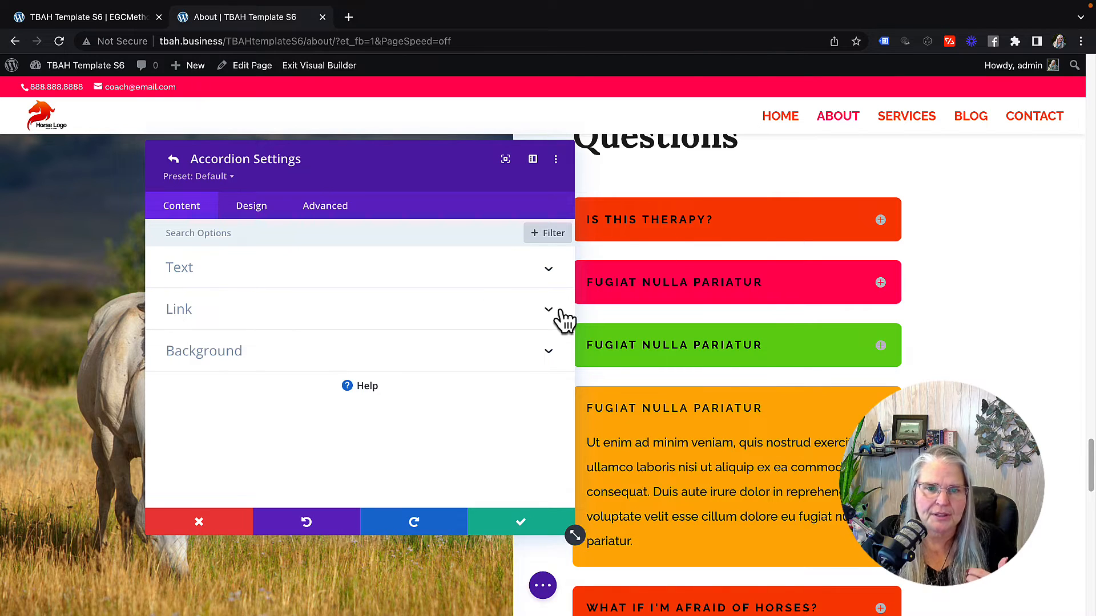
{"action": "left_click", "coordinate": [178, 310]}
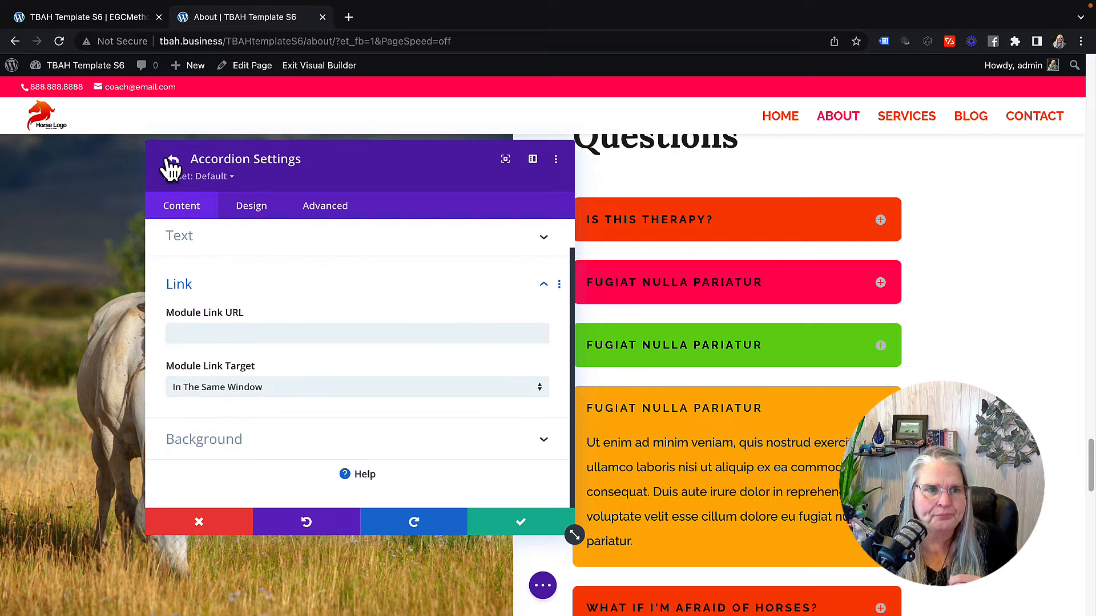
{"action": "left_click", "coordinate": [203, 438]}
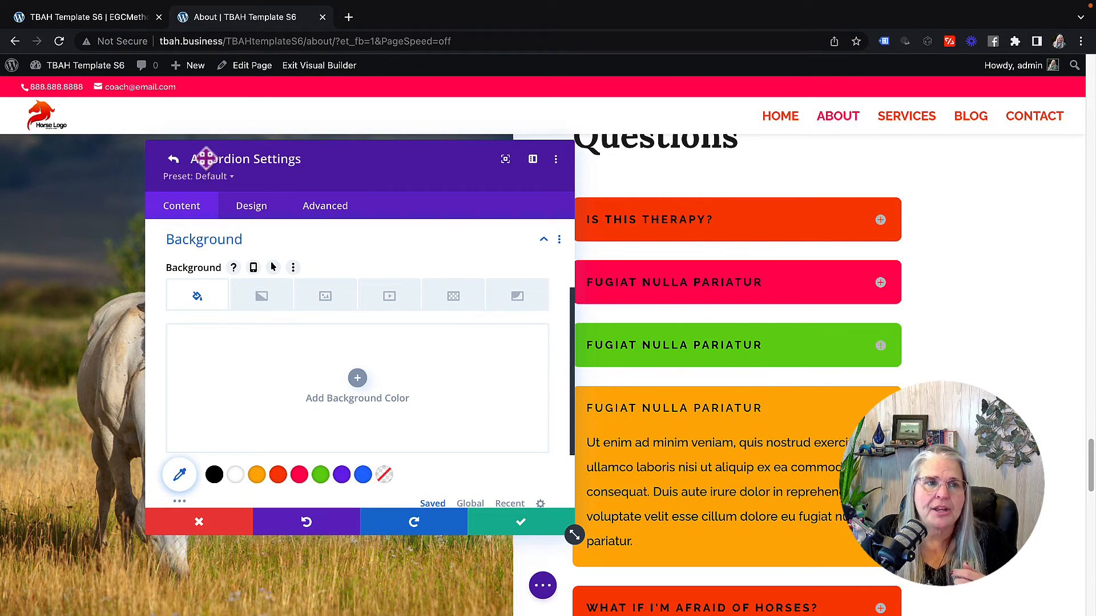
{"action": "mouse_move", "coordinate": [653, 286]}
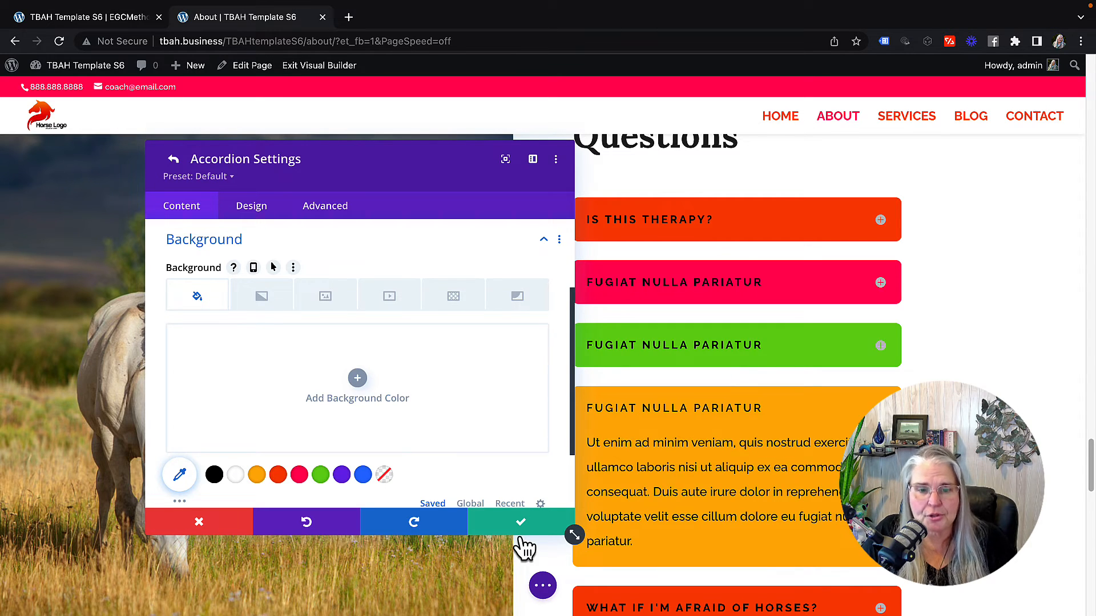
{"action": "mouse_move", "coordinate": [434, 336]}
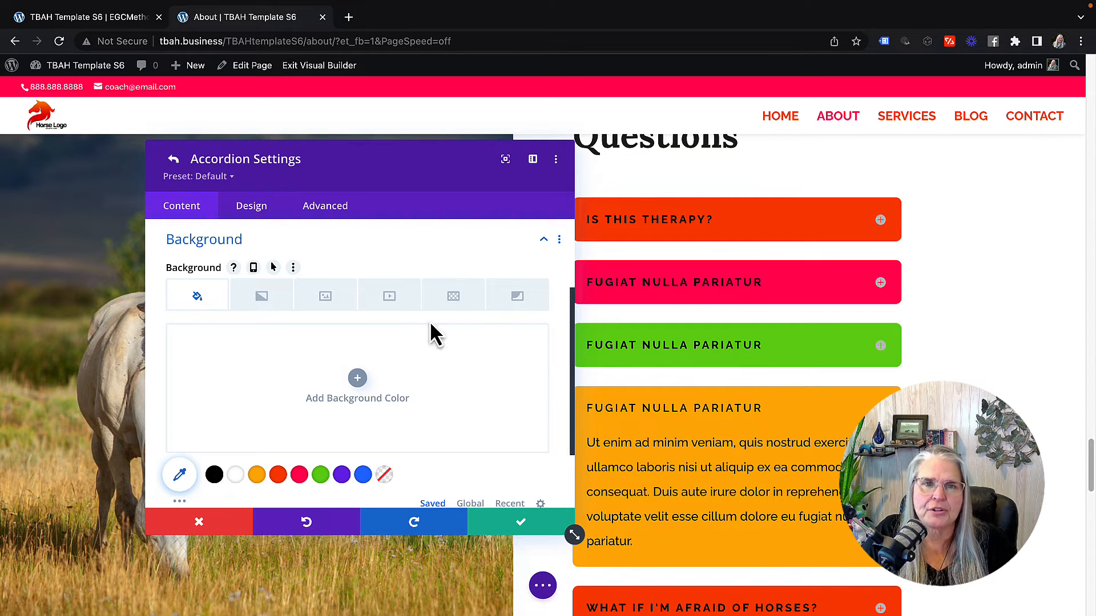
{"action": "scroll", "scroll_direction": "up", "scroll_amount": 3}
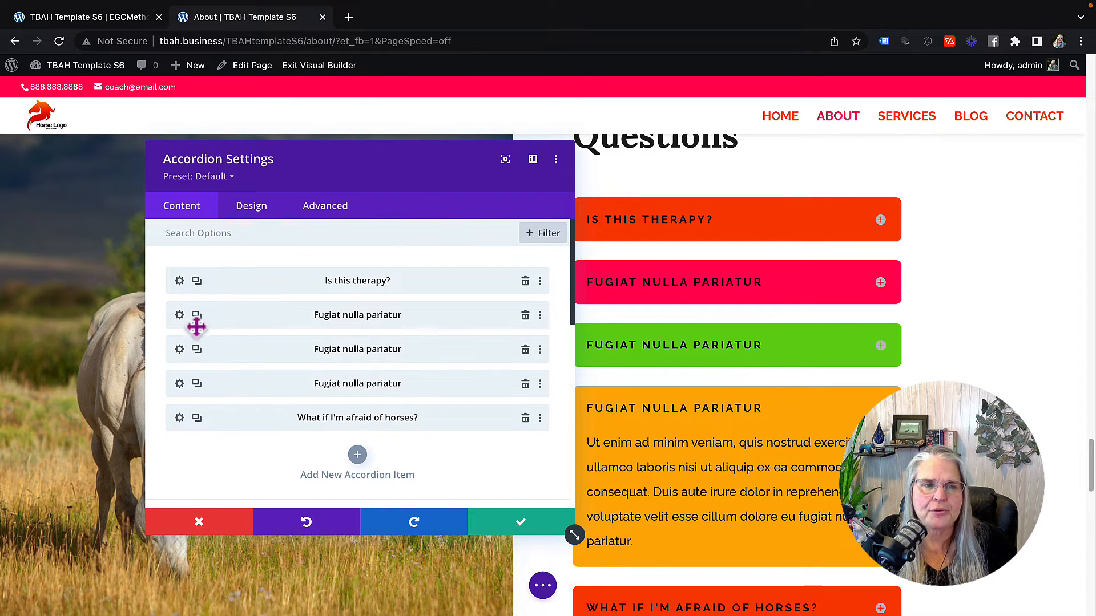
{"action": "mouse_move", "coordinate": [349, 450]}
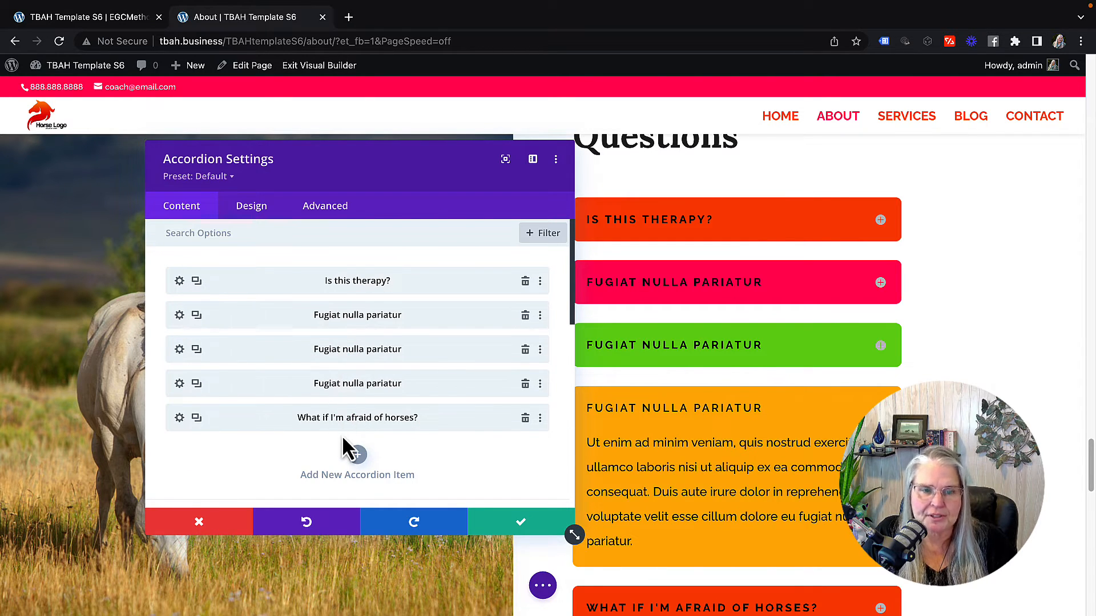
Step: Choose a different circled icon under Toggle Icon for all accordion toggles
{"action": "scroll", "scroll_direction": "down", "scroll_amount": 3}
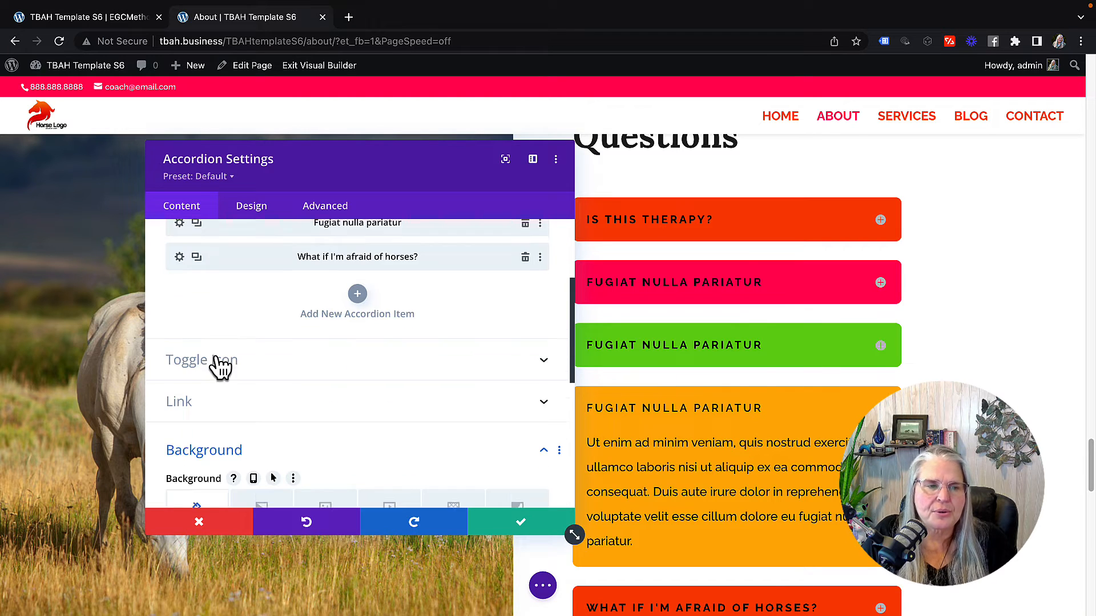
{"action": "left_click", "coordinate": [201, 359]}
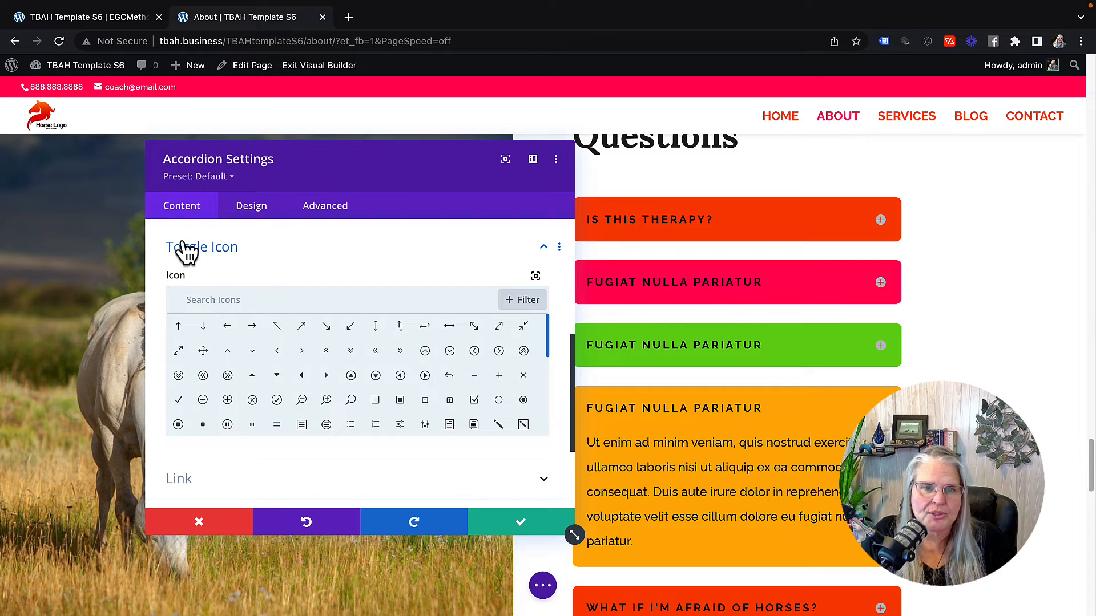
{"action": "mouse_move", "coordinate": [884, 225]}
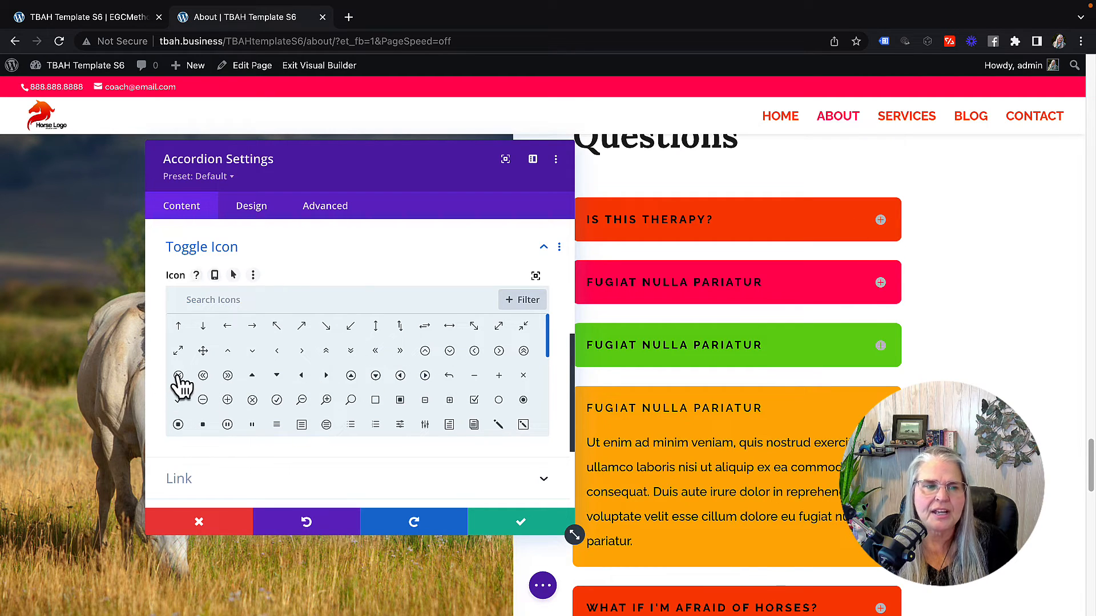
{"action": "left_click", "coordinate": [178, 375]}
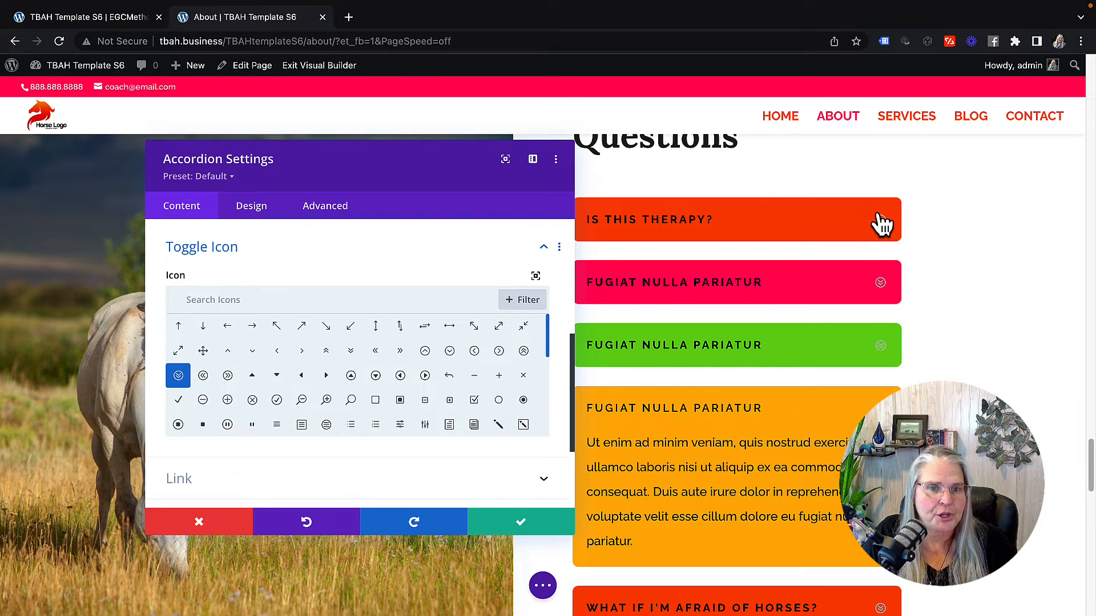
Step: Review the Design options for Icon Color and Toggle open/closed background colours
{"action": "left_click", "coordinate": [251, 206]}
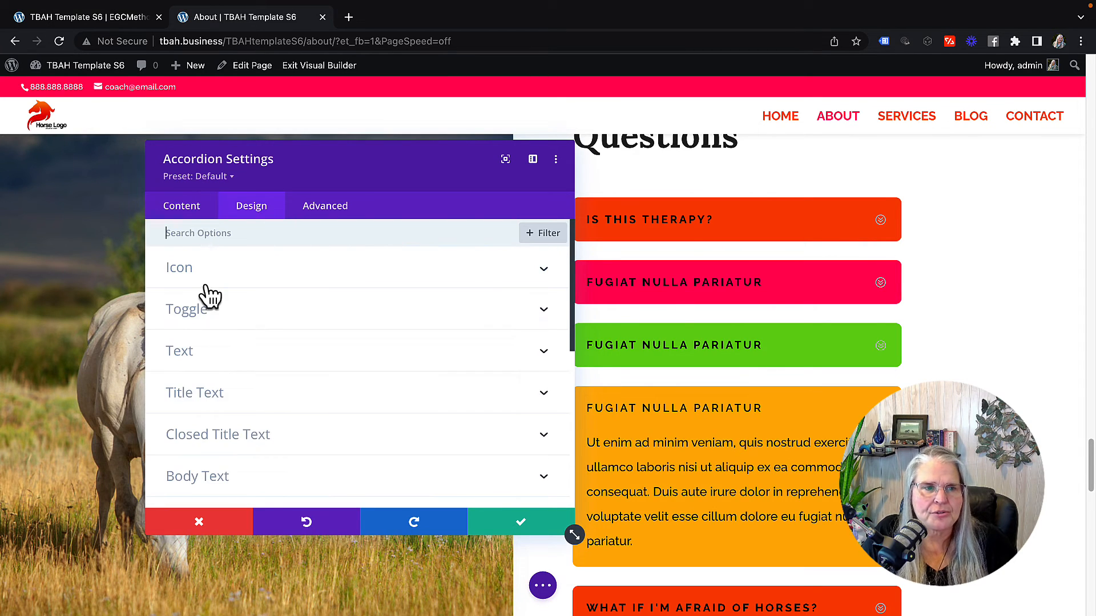
{"action": "left_click", "coordinate": [178, 267]}
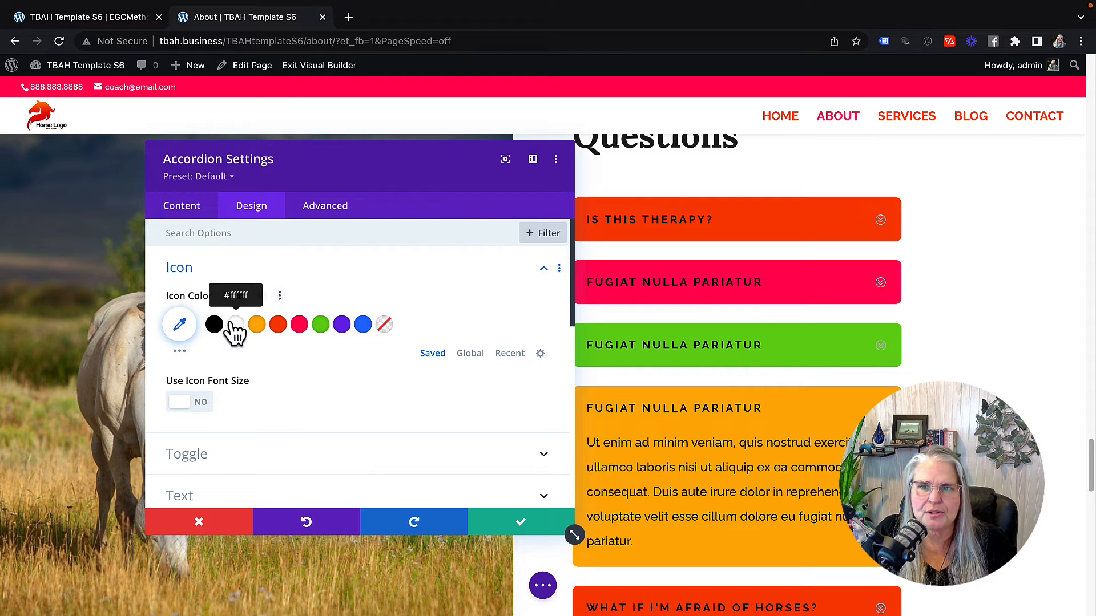
{"action": "left_click", "coordinate": [319, 323]}
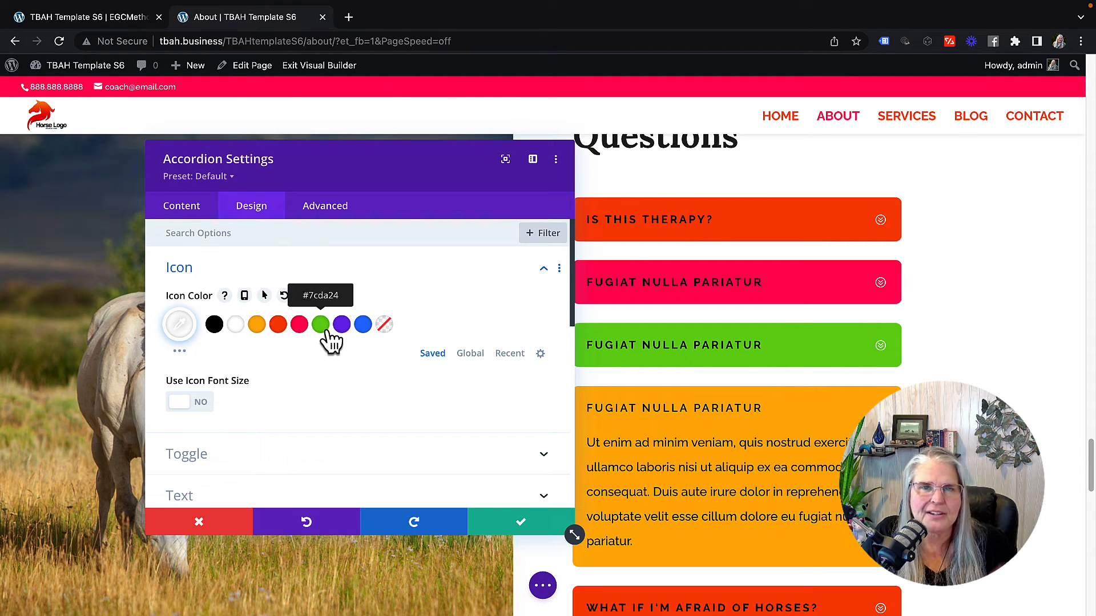
{"action": "mouse_move", "coordinate": [180, 411]}
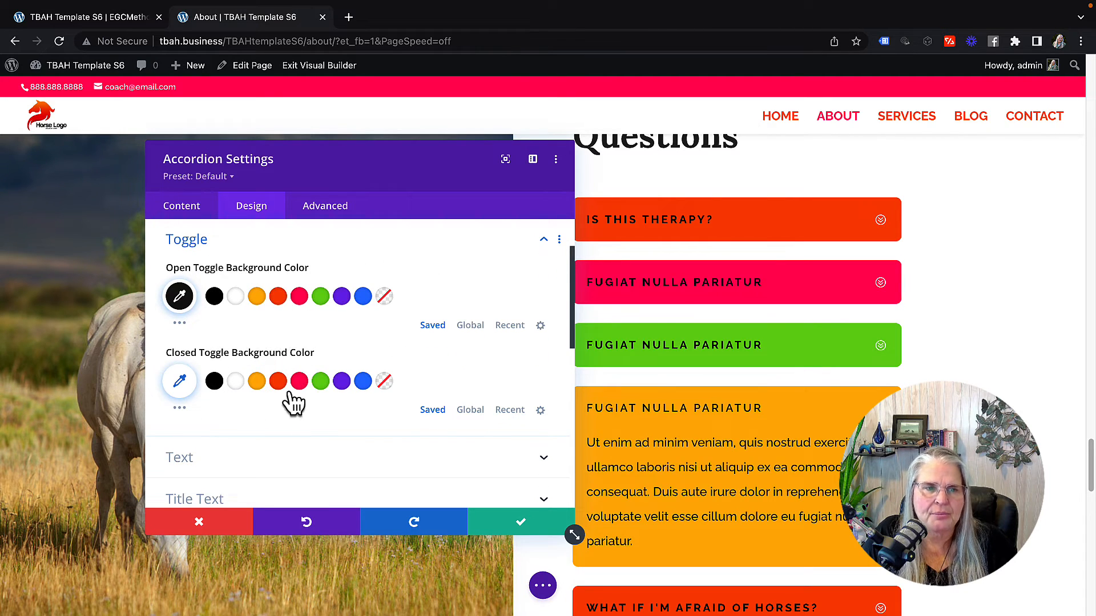
{"action": "mouse_move", "coordinate": [253, 430]}
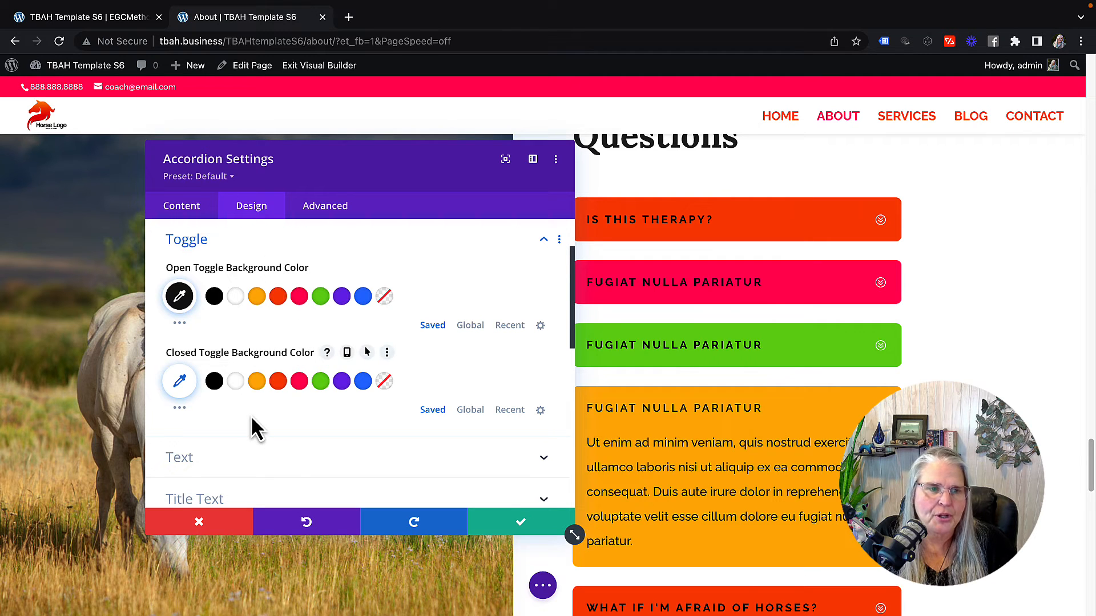
{"action": "scroll", "scroll_direction": "down", "scroll_amount": 3}
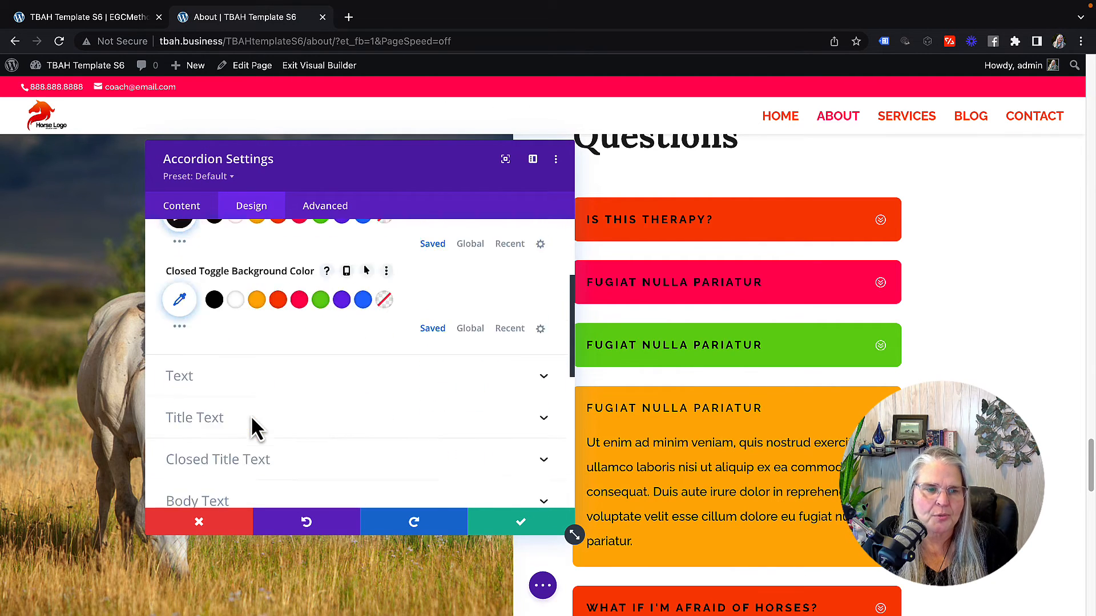
{"action": "scroll", "scroll_direction": "down", "scroll_amount": 3}
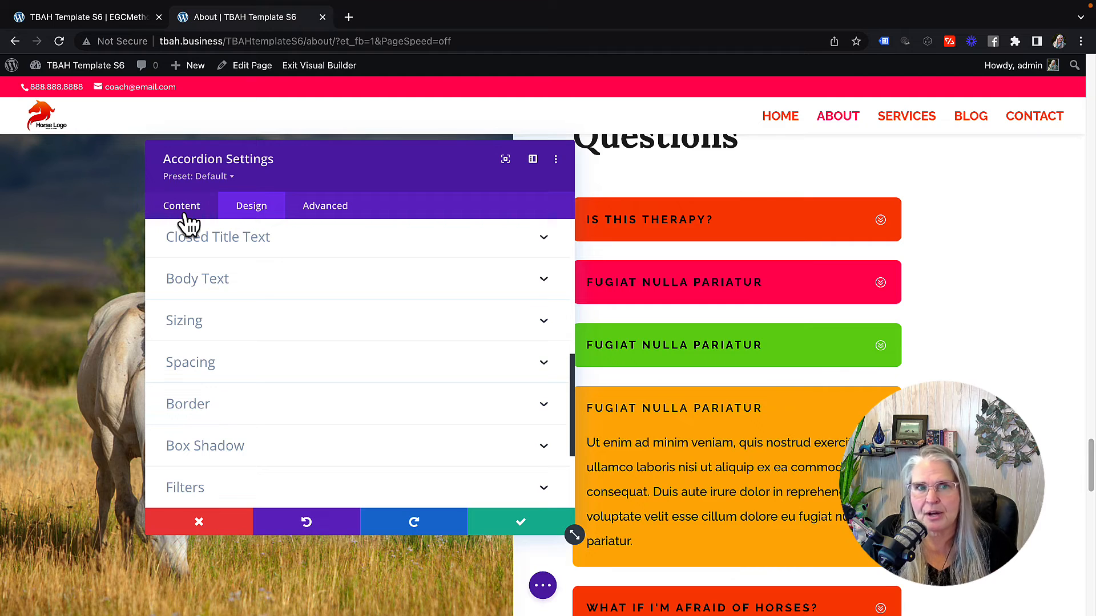
Step: Review the Admin Label group, then discard the edits and close the accordion settings
{"action": "left_click", "coordinate": [182, 205]}
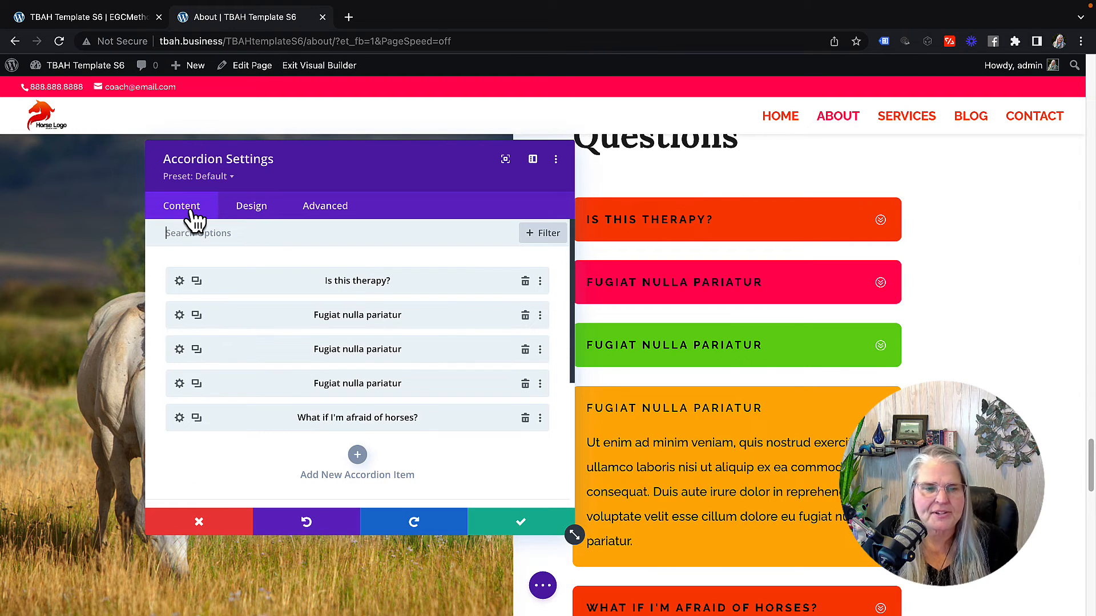
{"action": "mouse_move", "coordinate": [367, 416]}
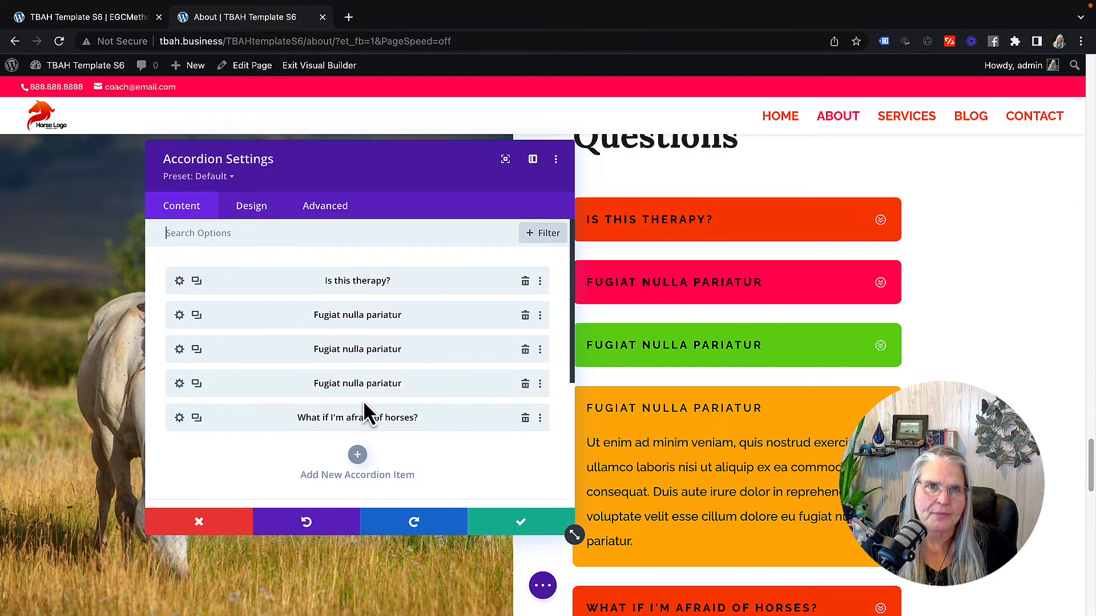
{"action": "scroll", "scroll_direction": "down", "scroll_amount": 3}
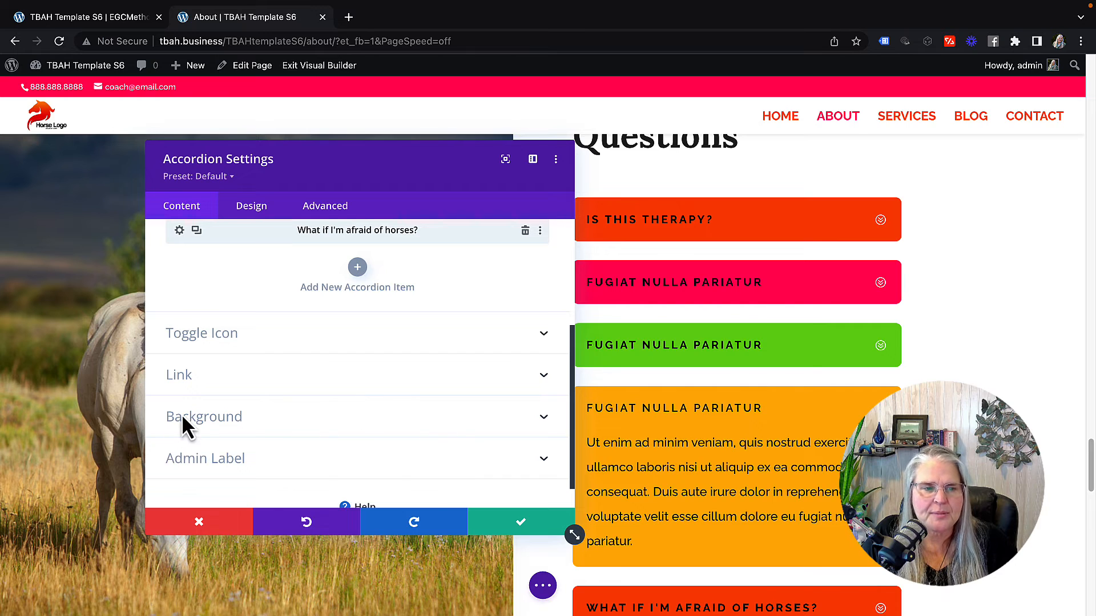
{"action": "mouse_move", "coordinate": [260, 399]}
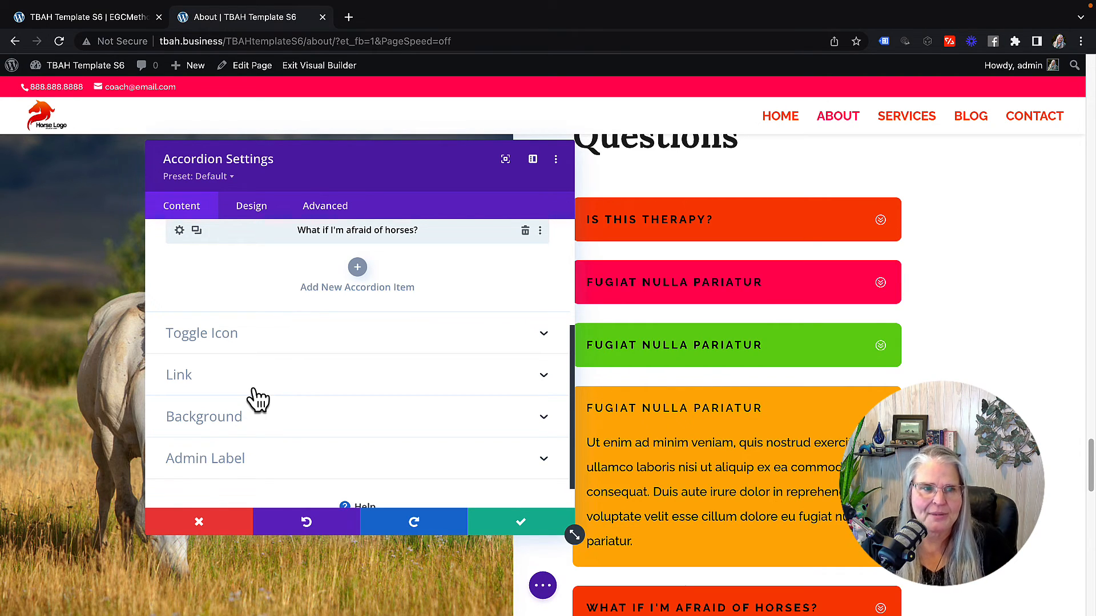
{"action": "mouse_move", "coordinate": [204, 465]}
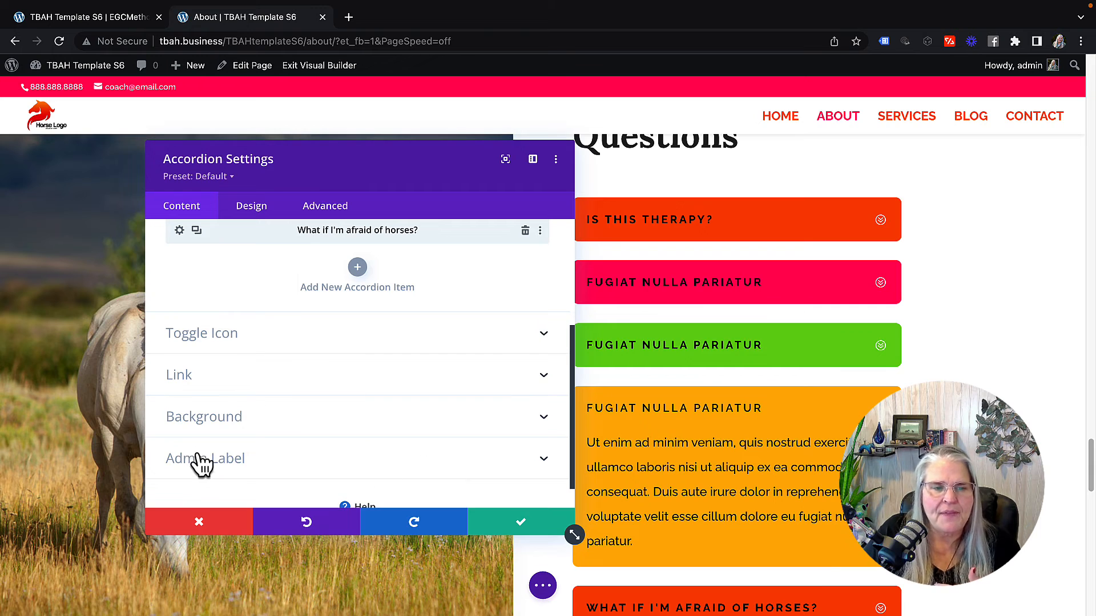
{"action": "left_click", "coordinate": [205, 458]}
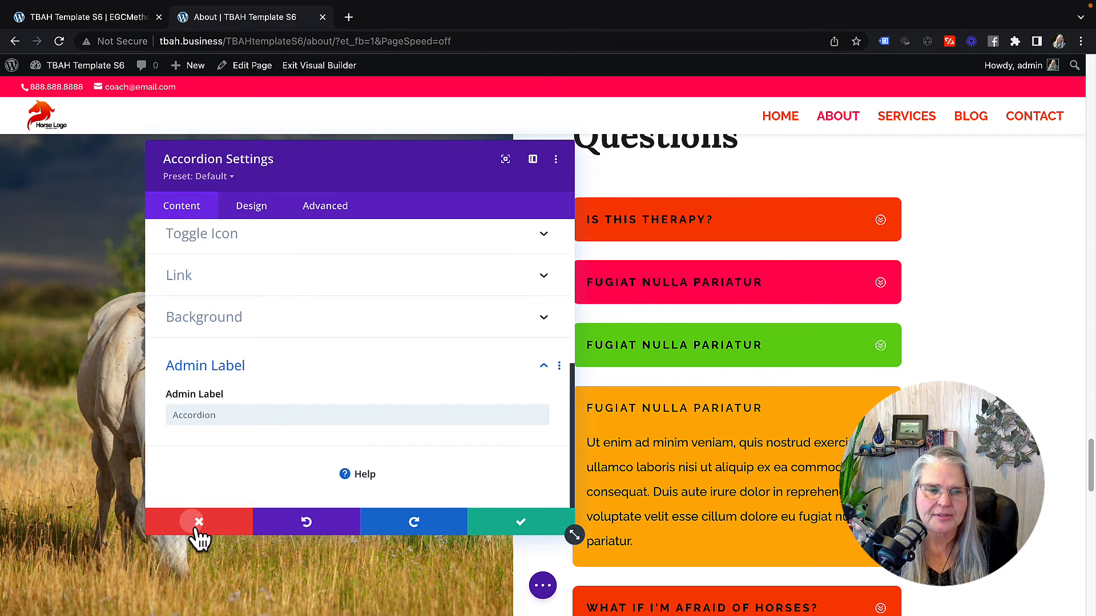
{"action": "left_click", "coordinate": [198, 522]}
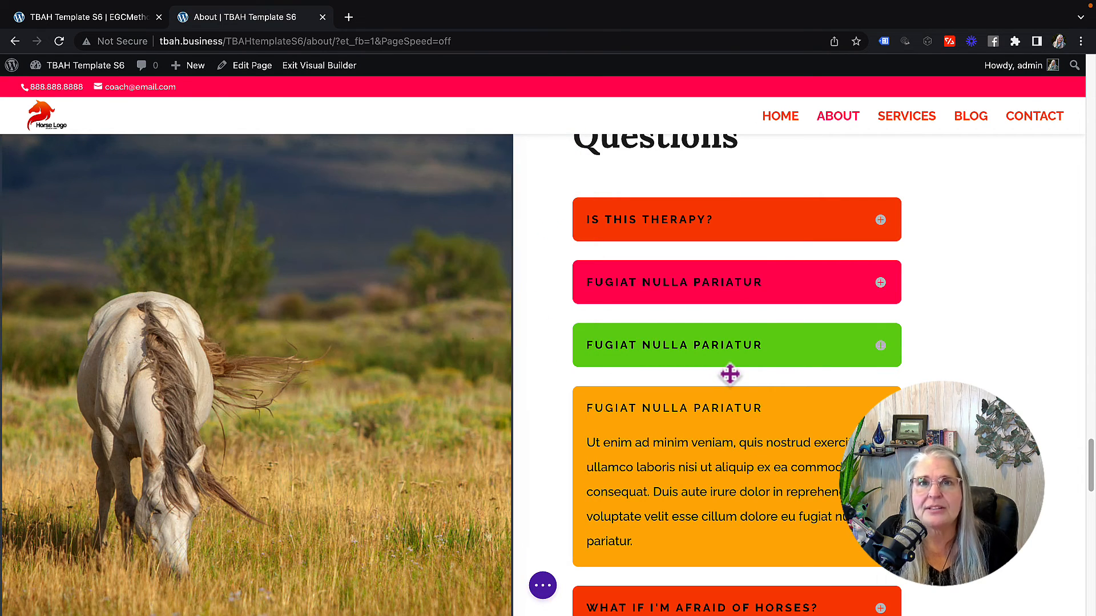